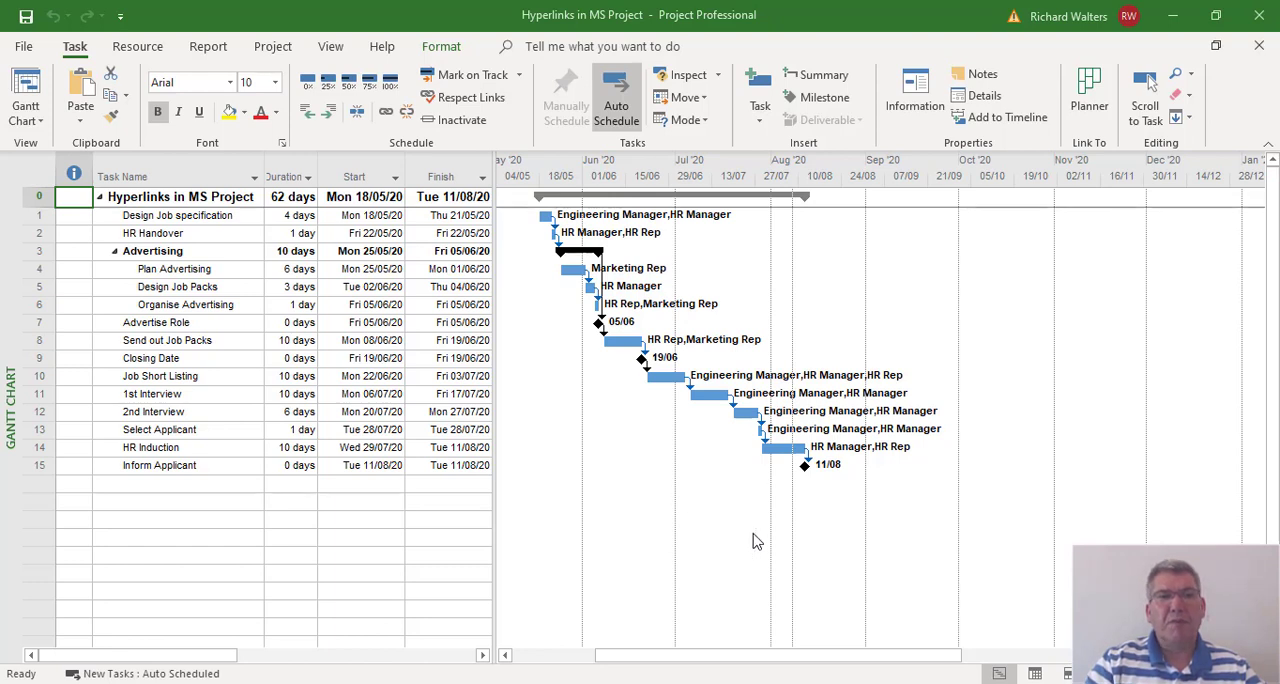
mouse_move(85, 188)
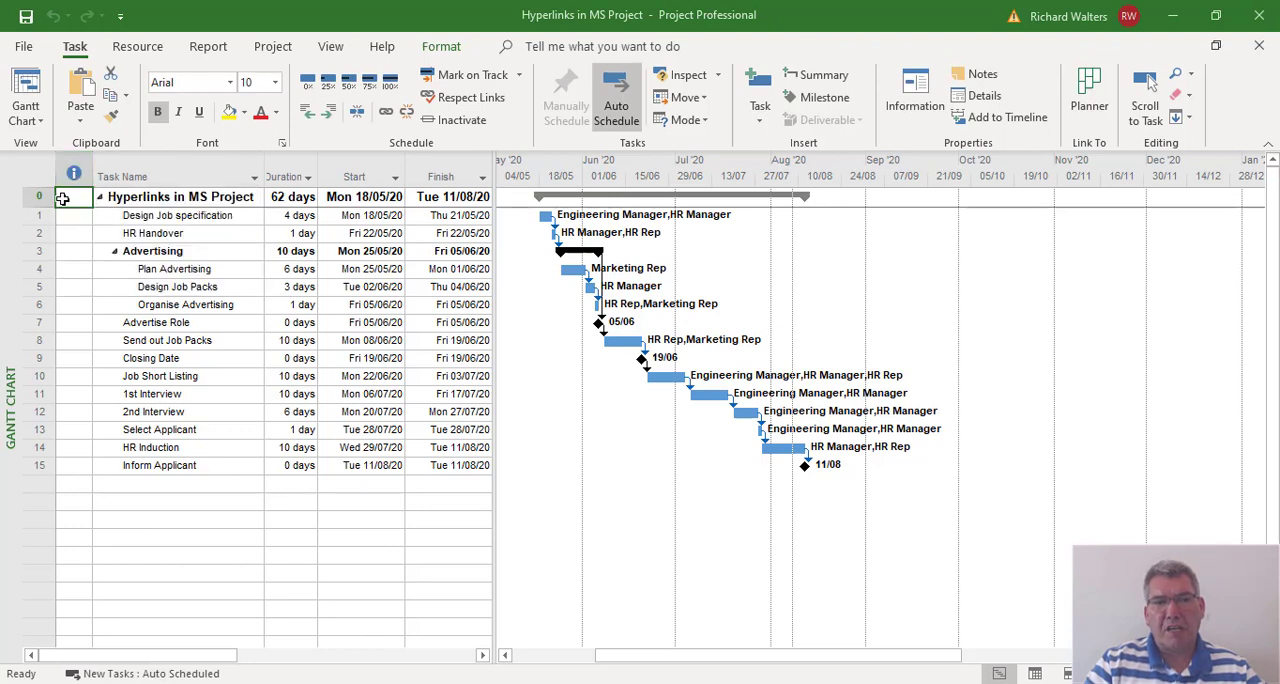
- Open the context menu on the Hyperlinks in MS Project summary task row
right_click(62, 197)
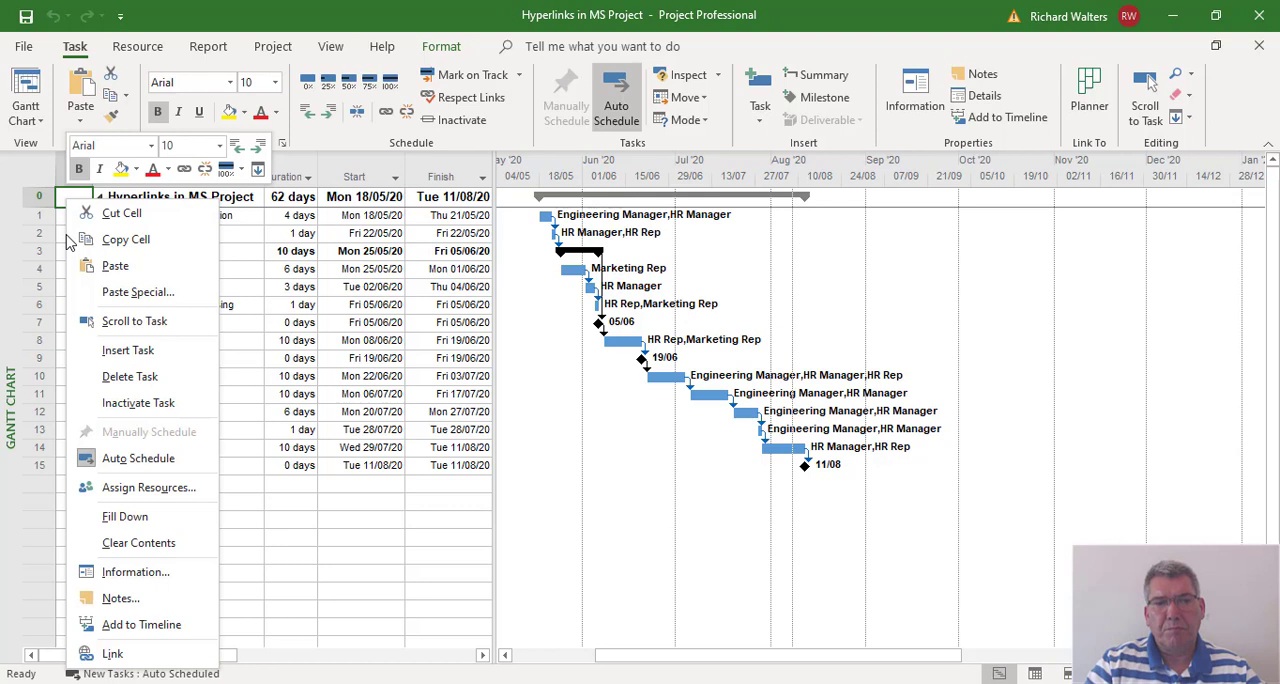
mouse_move(112, 653)
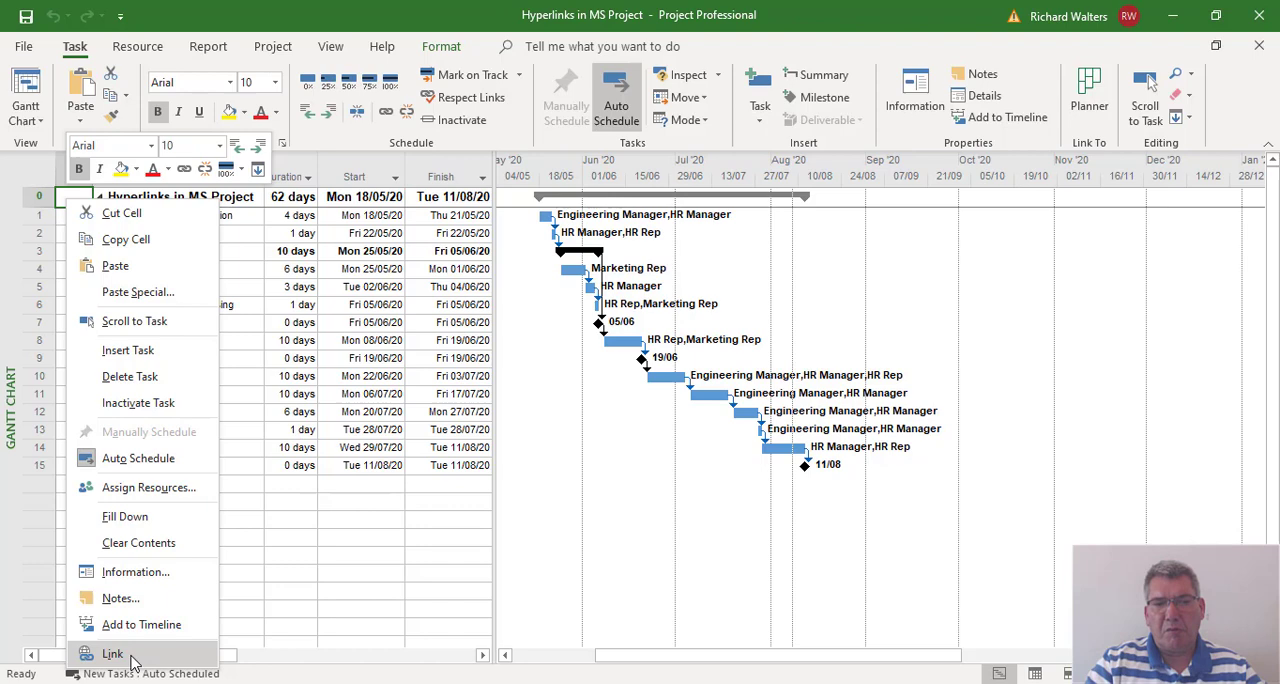
- Point a new summary-task hyperlink at the Desktop folder 'Online Project Training Files - Foundation Level'
left_click(113, 653)
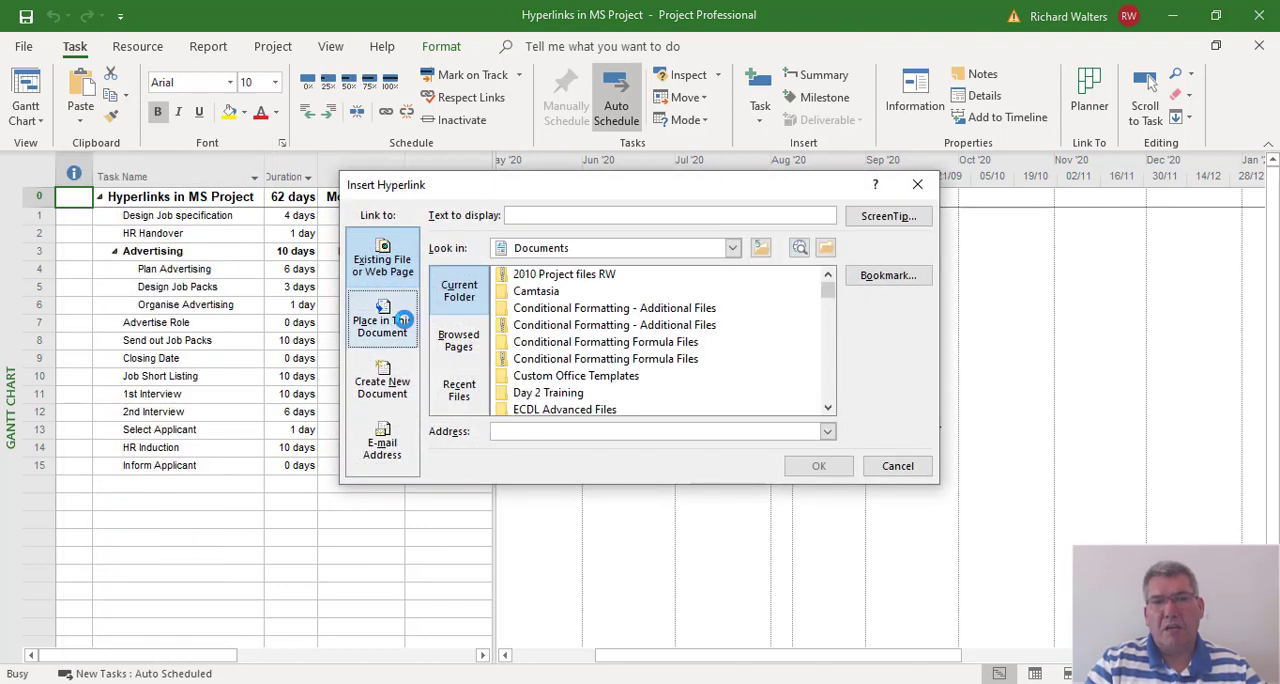
left_click(382, 258)
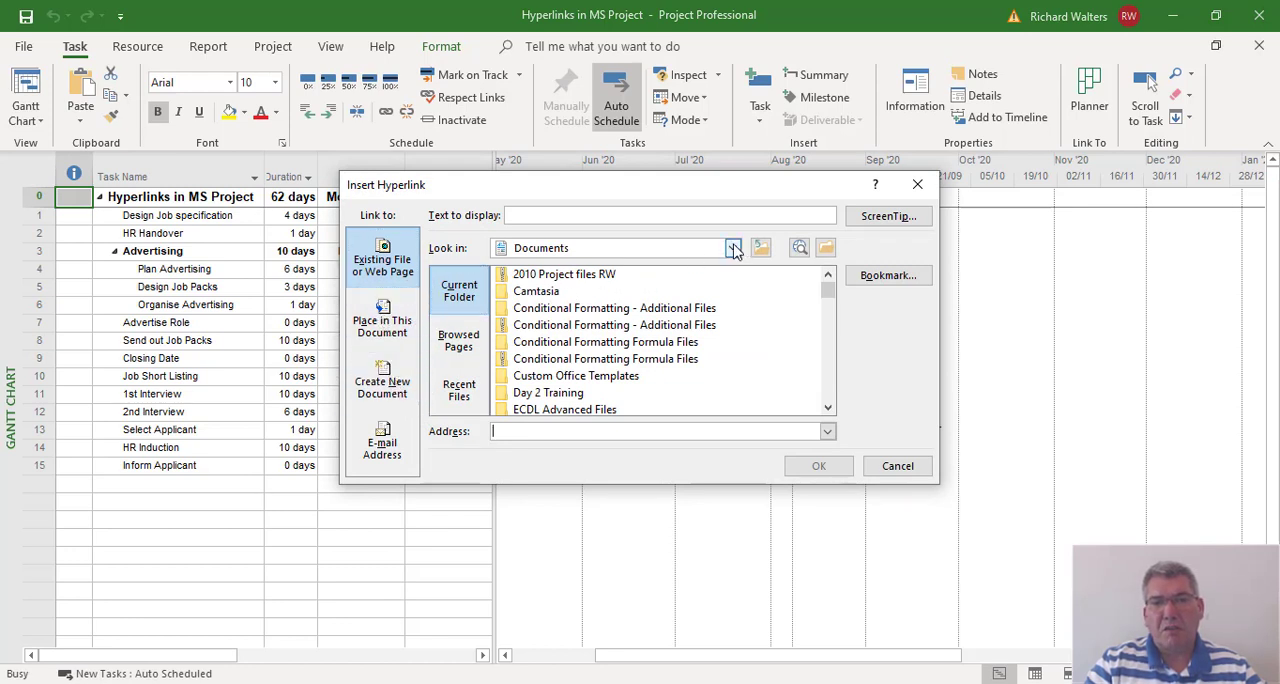
left_click(733, 248)
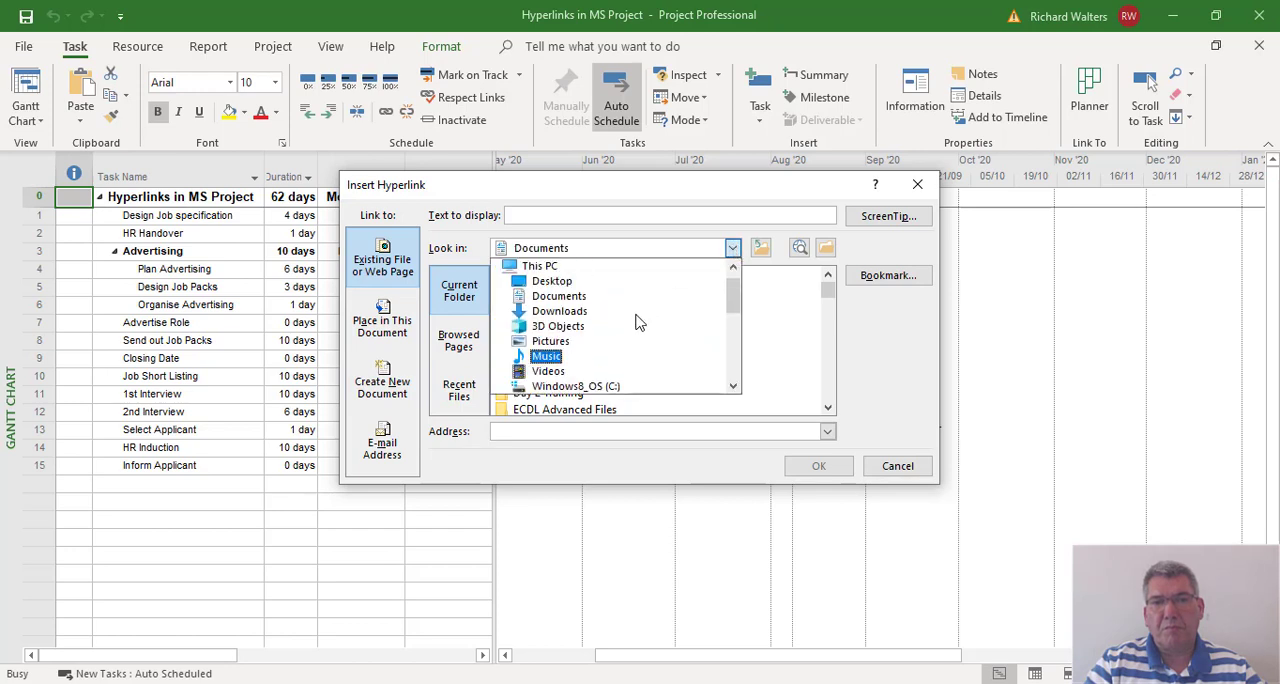
left_click(551, 281)
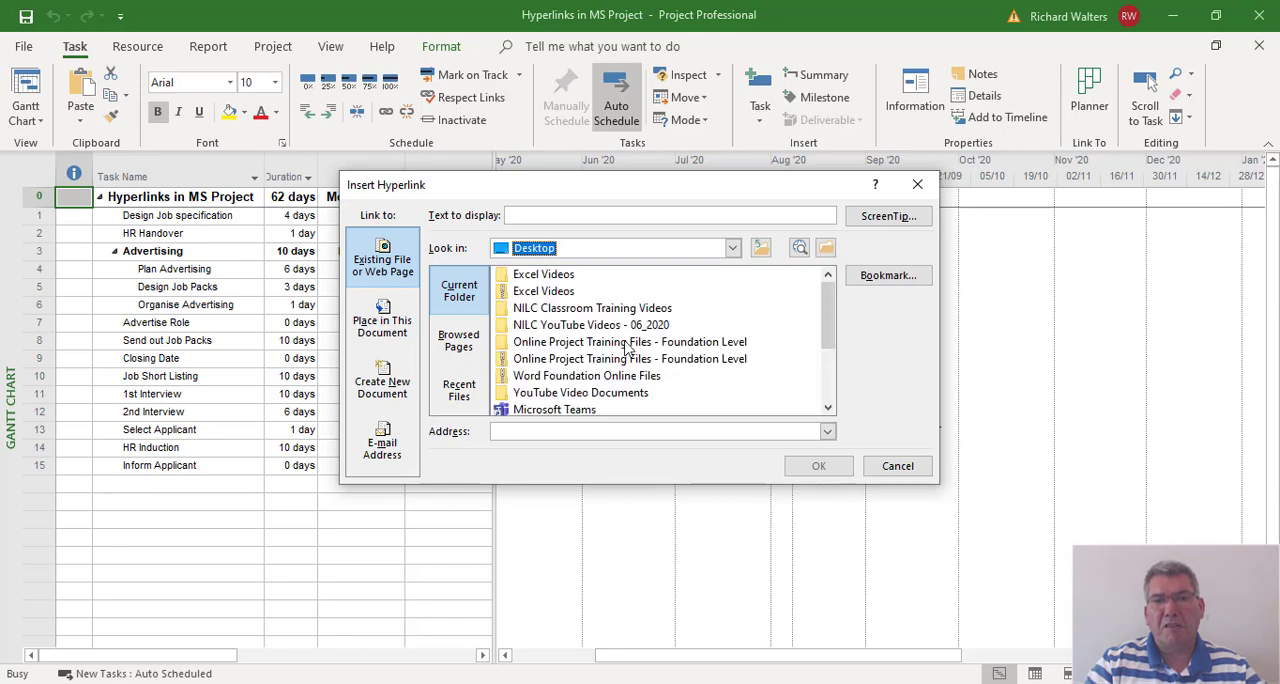
mouse_move(612, 355)
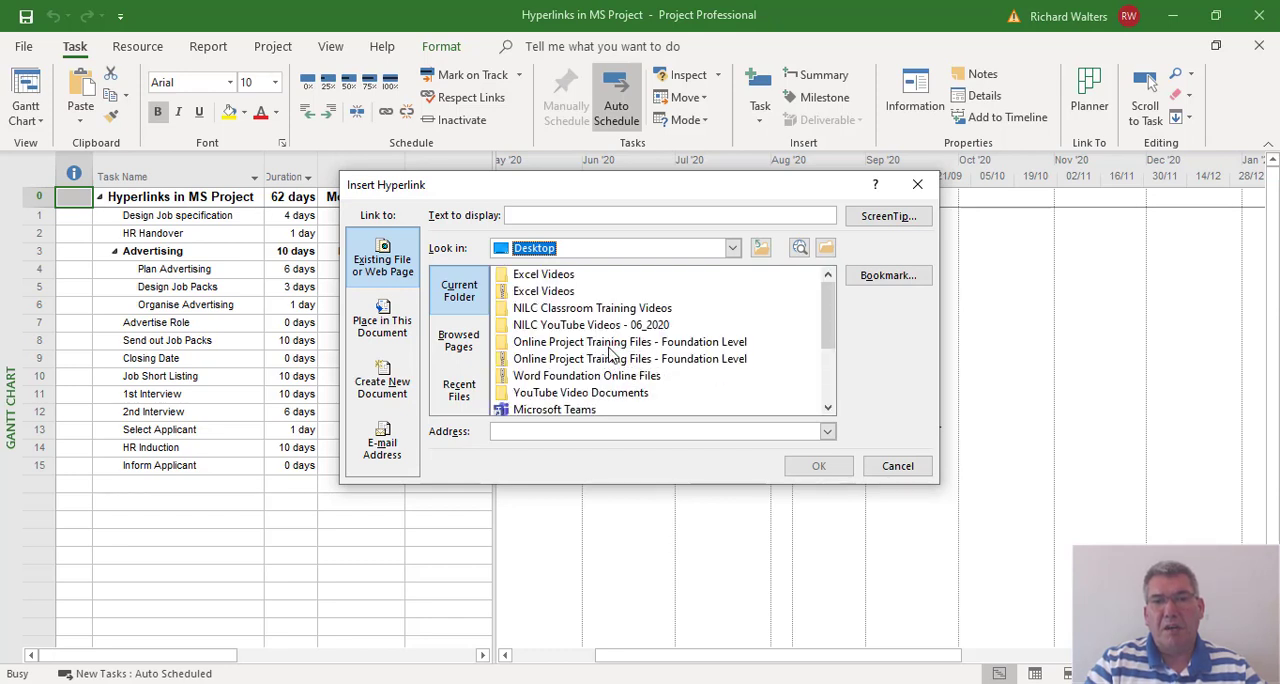
left_click(629, 341)
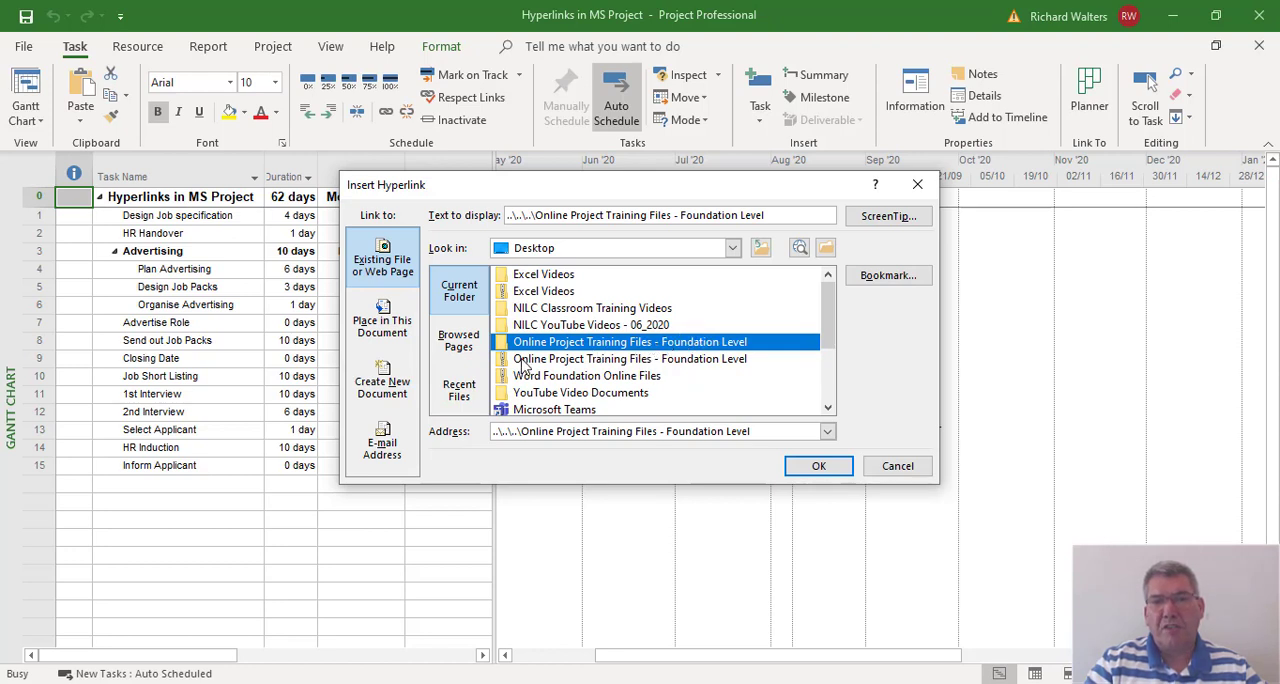
mouse_move(740, 365)
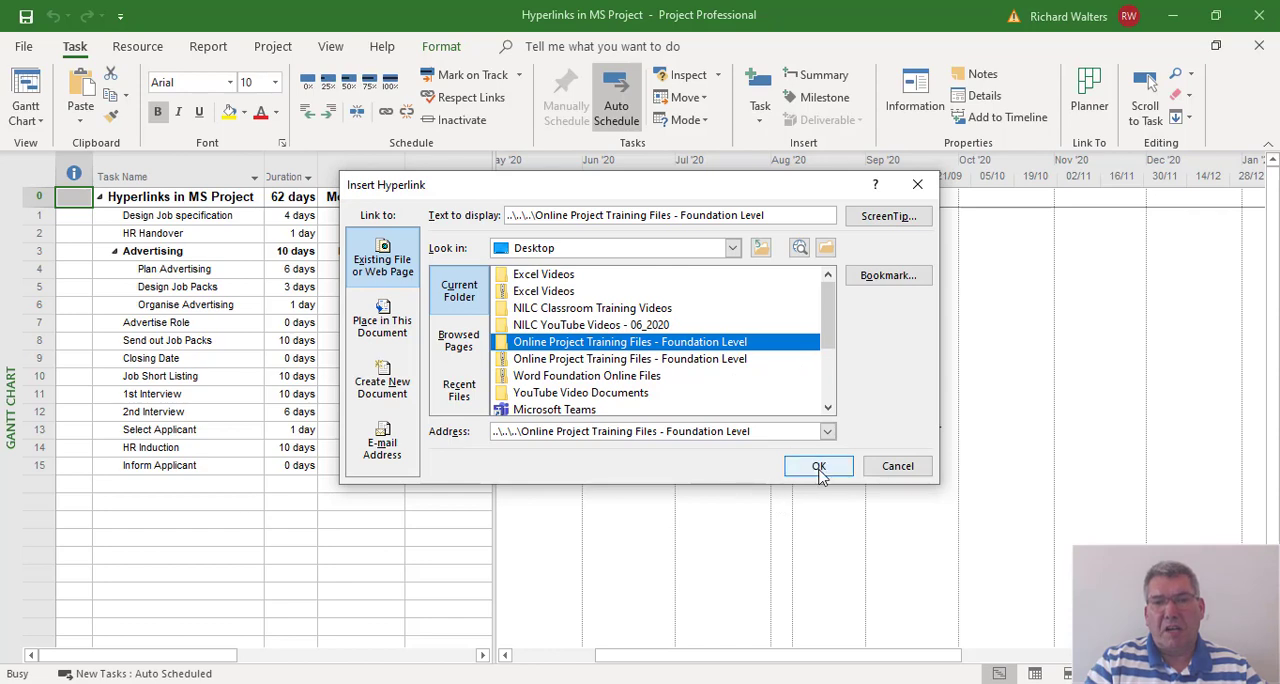
- Save the folder hyperlink and accept the security notice to open the training folder
left_click(818, 466)
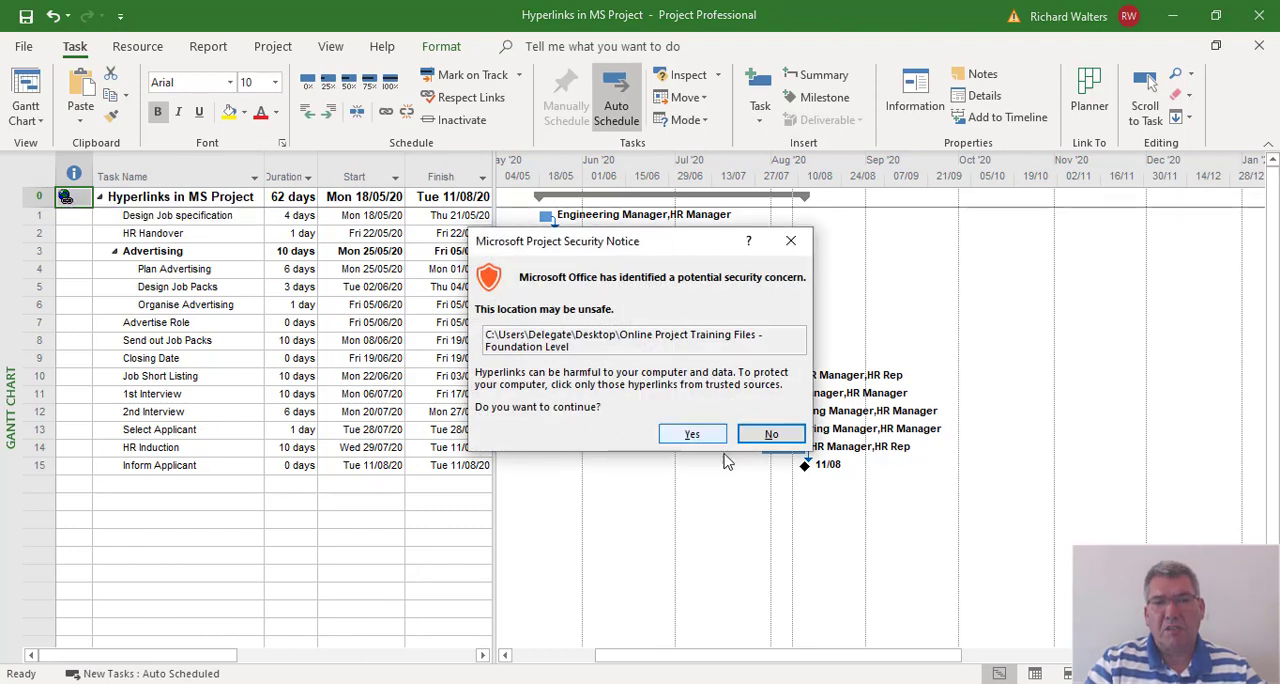
left_click(692, 433)
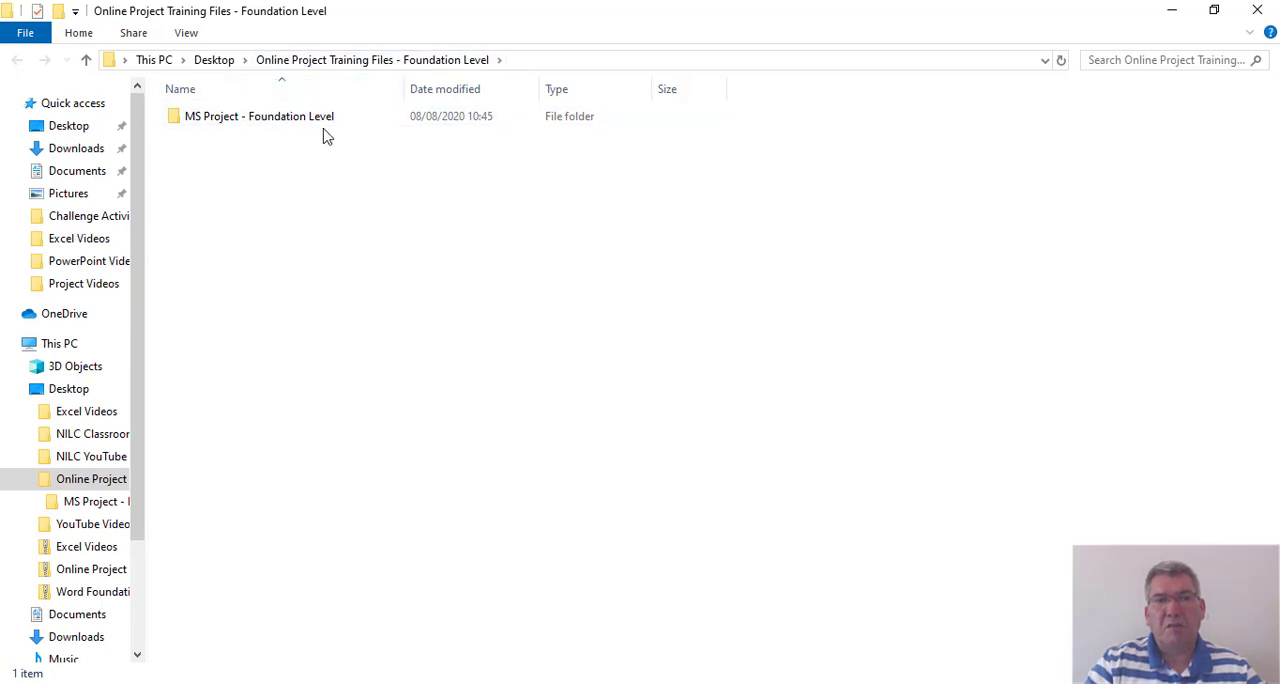
- Open MS Project - Foundation Level, then view and back out of Challenge Activity
left_click(259, 116)
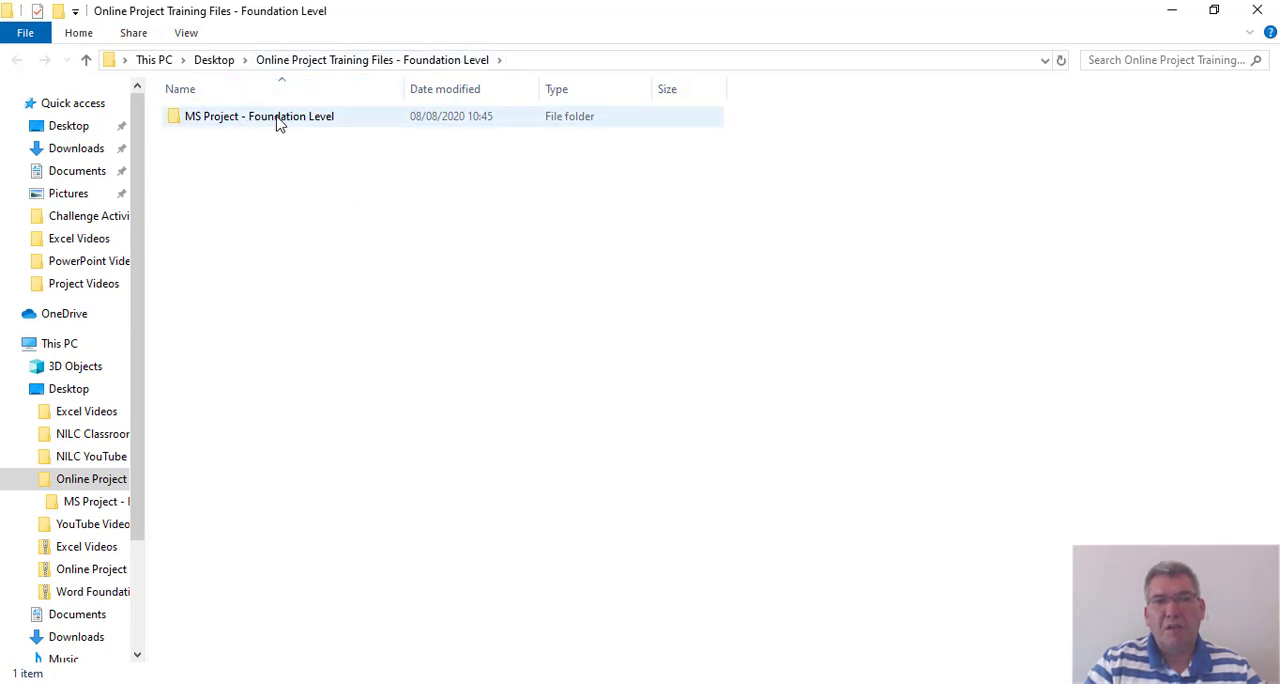
double_click(259, 116)
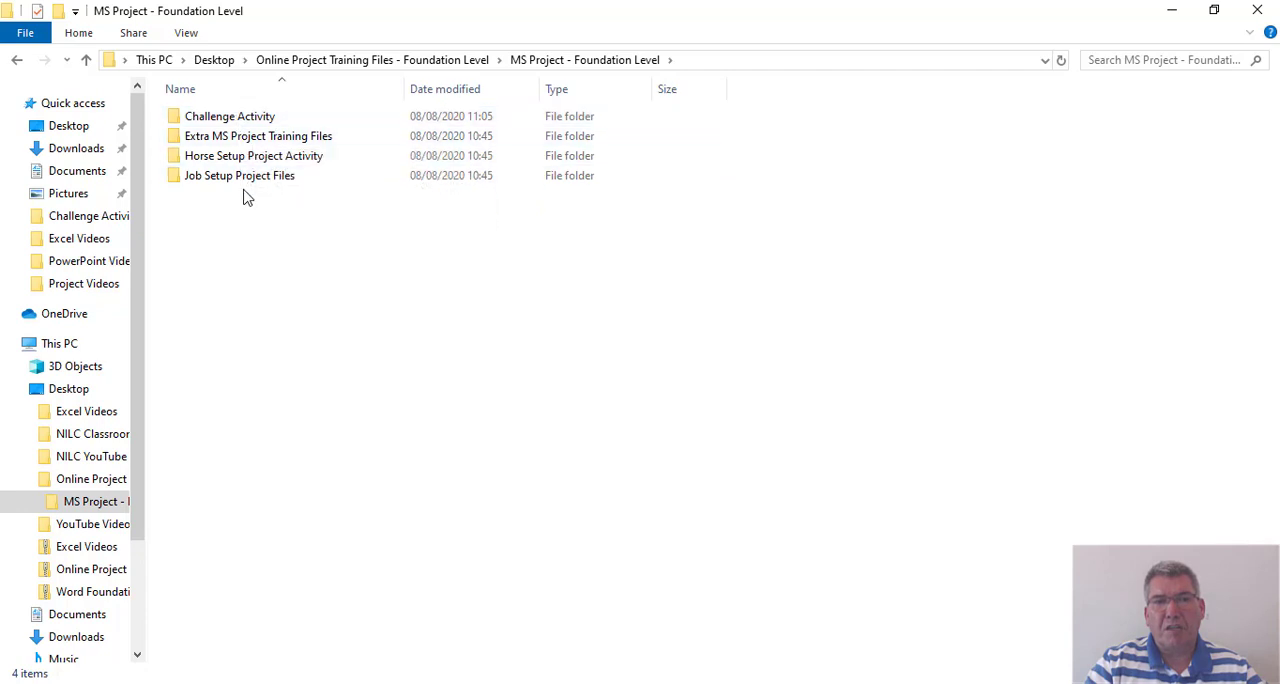
double_click(229, 115)
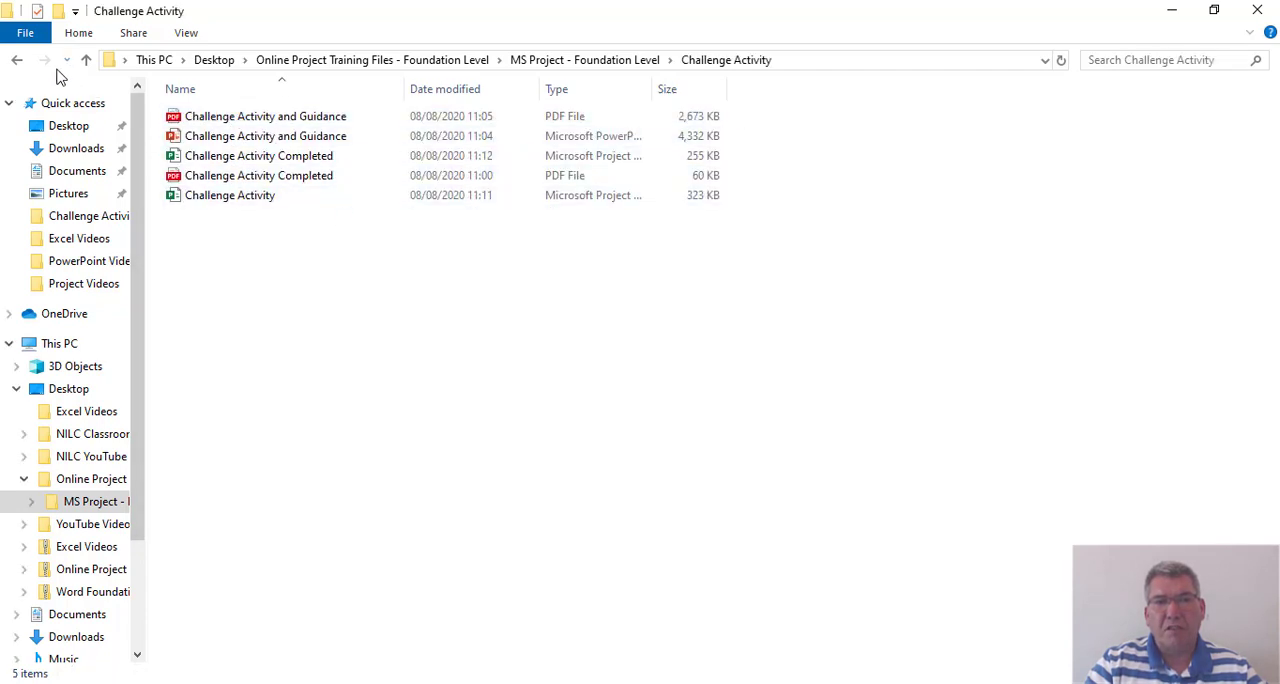
left_click(17, 60)
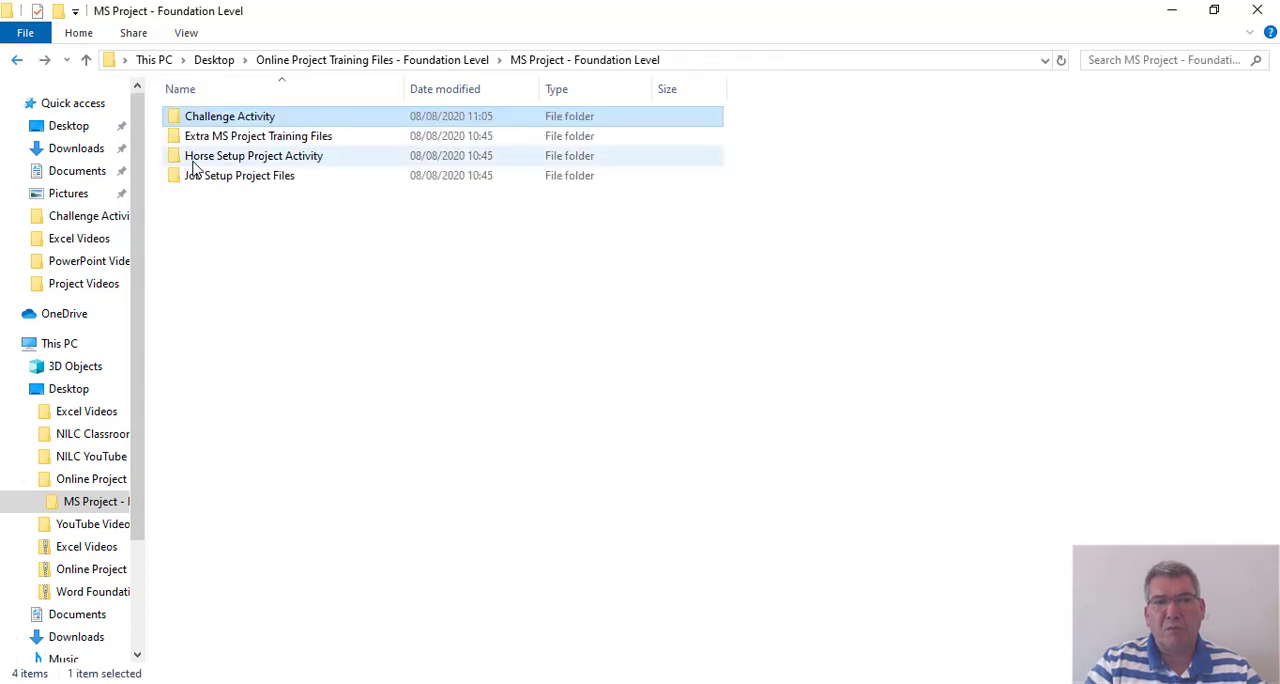
mouse_move(265, 140)
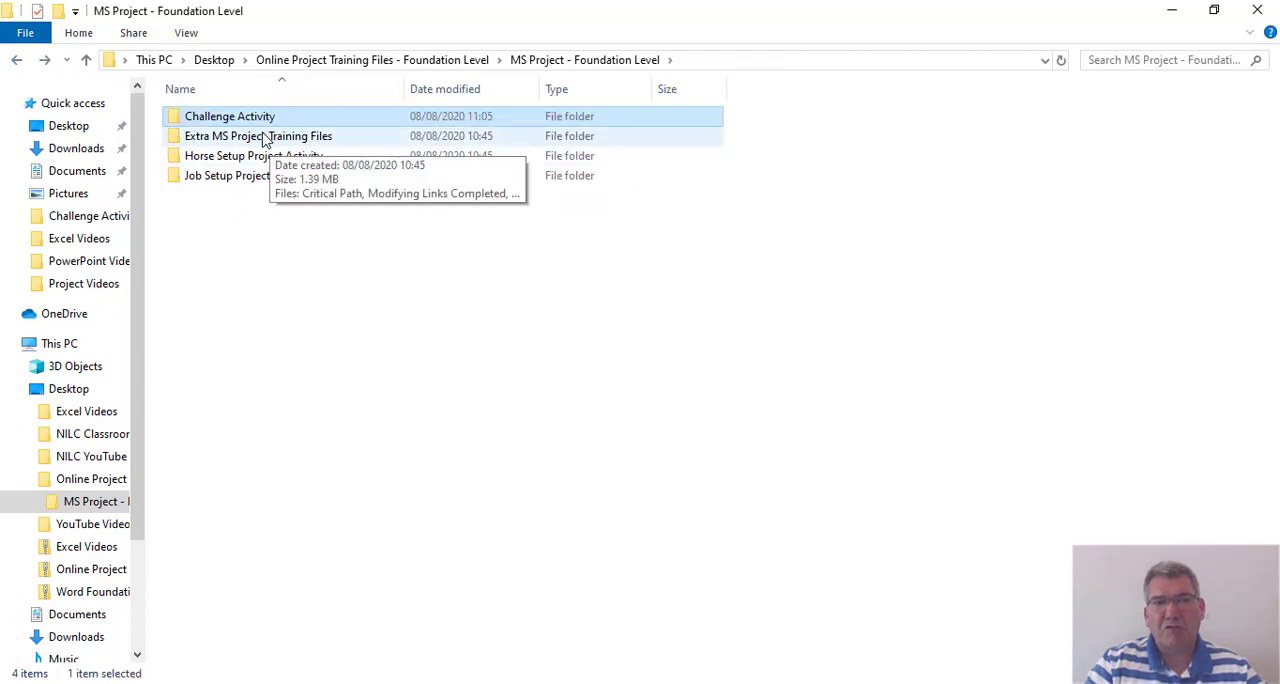
- Browse Horse Setup Project Activity, go back, then open Job Setup Project Files
double_click(258, 135)
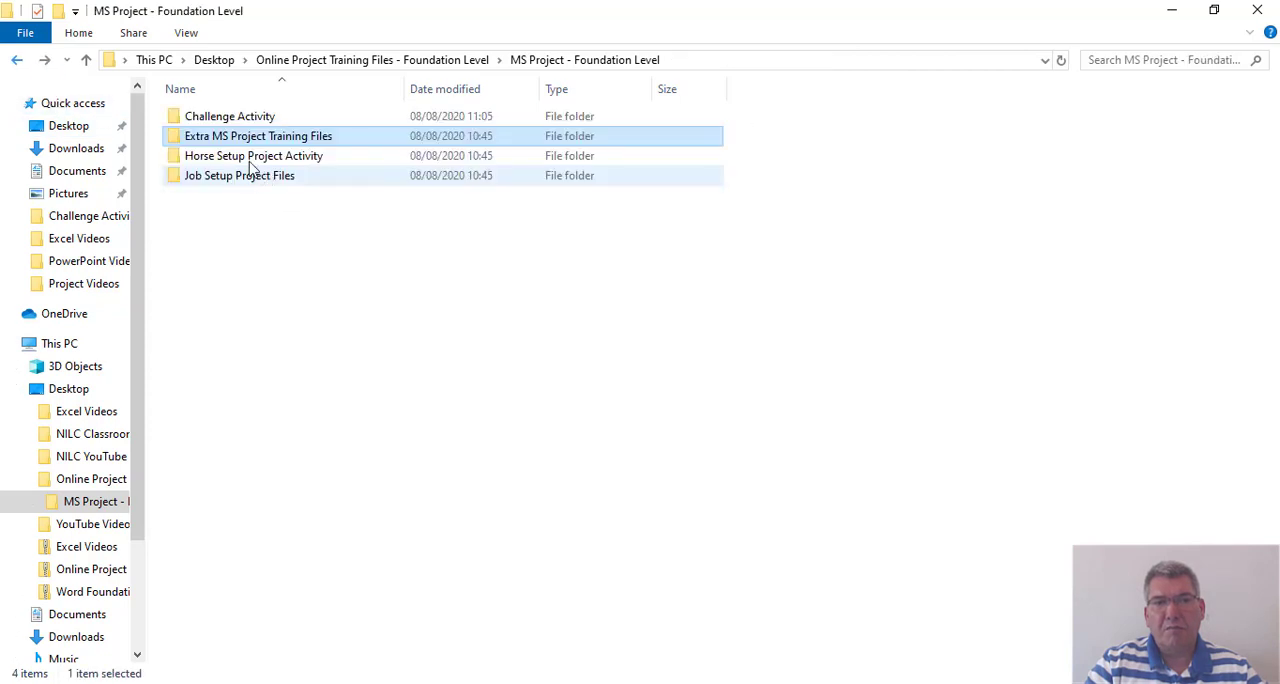
double_click(254, 155)
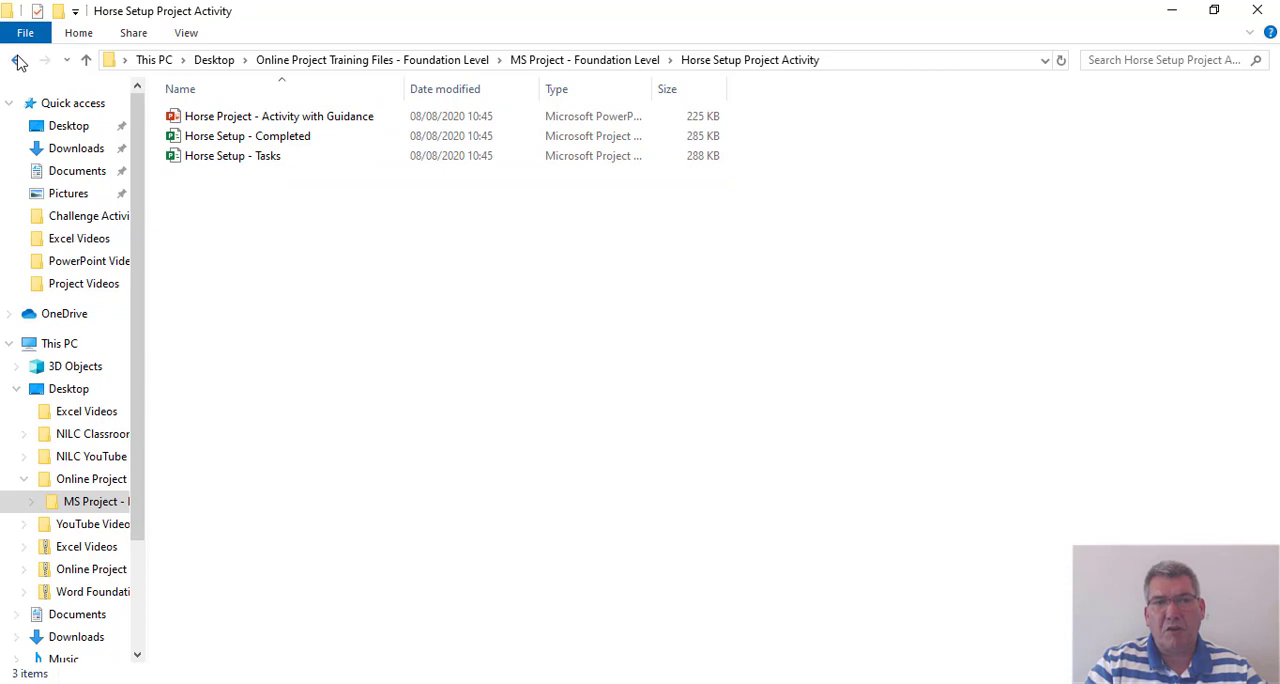
left_click(17, 60)
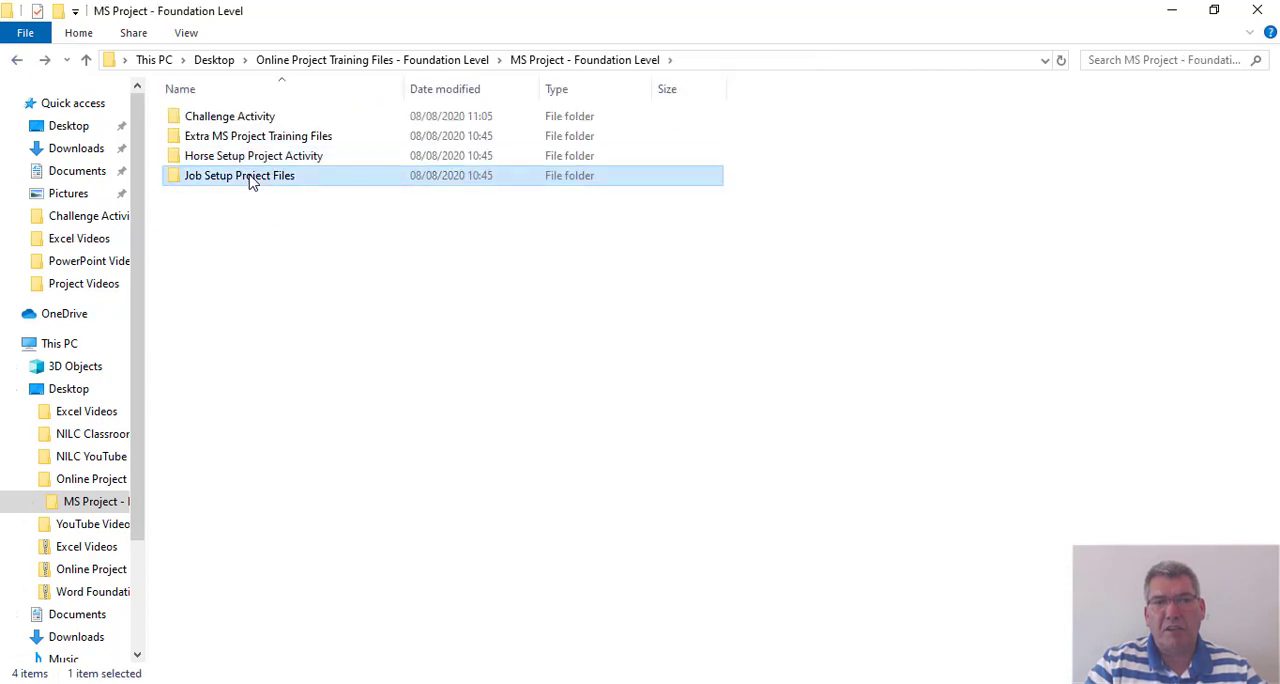
double_click(239, 175)
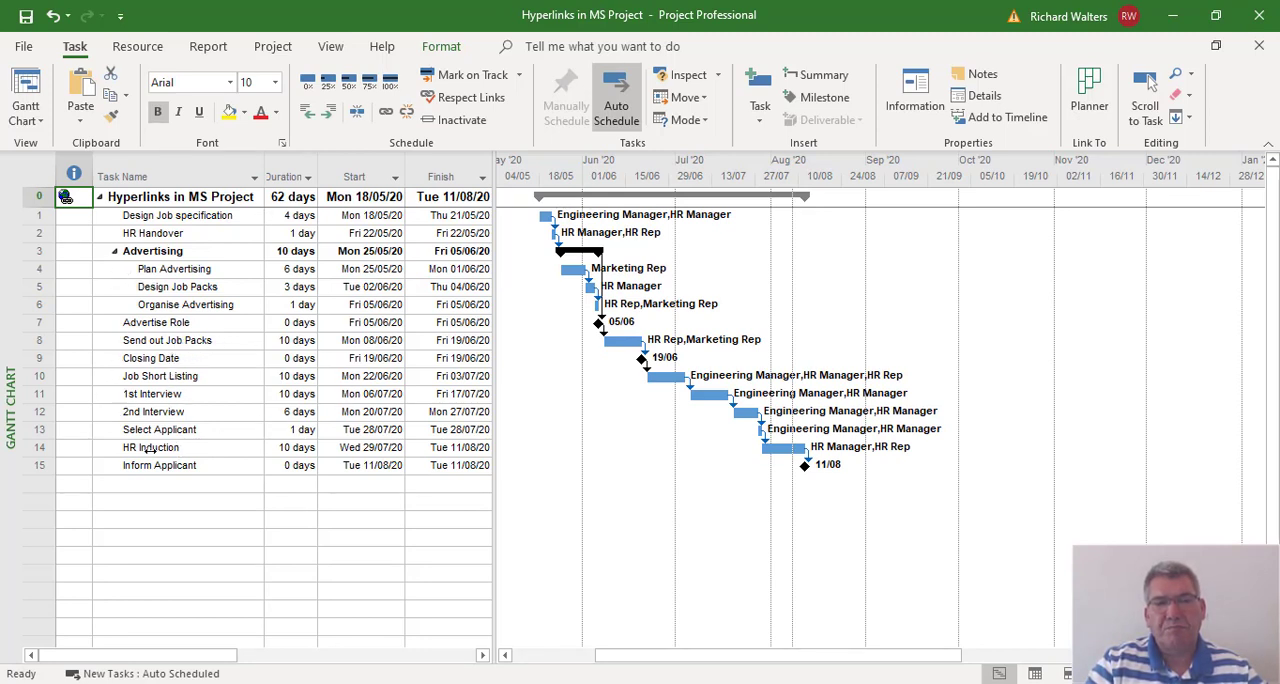
mouse_move(93, 307)
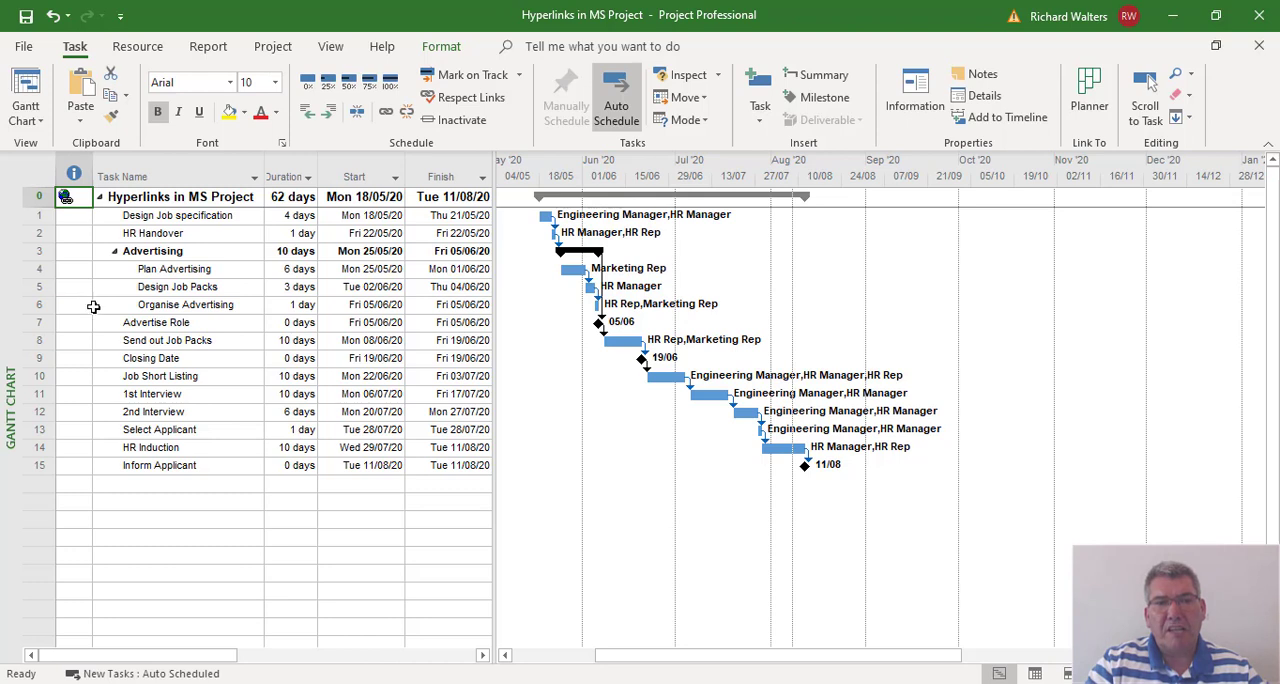
mouse_move(83, 414)
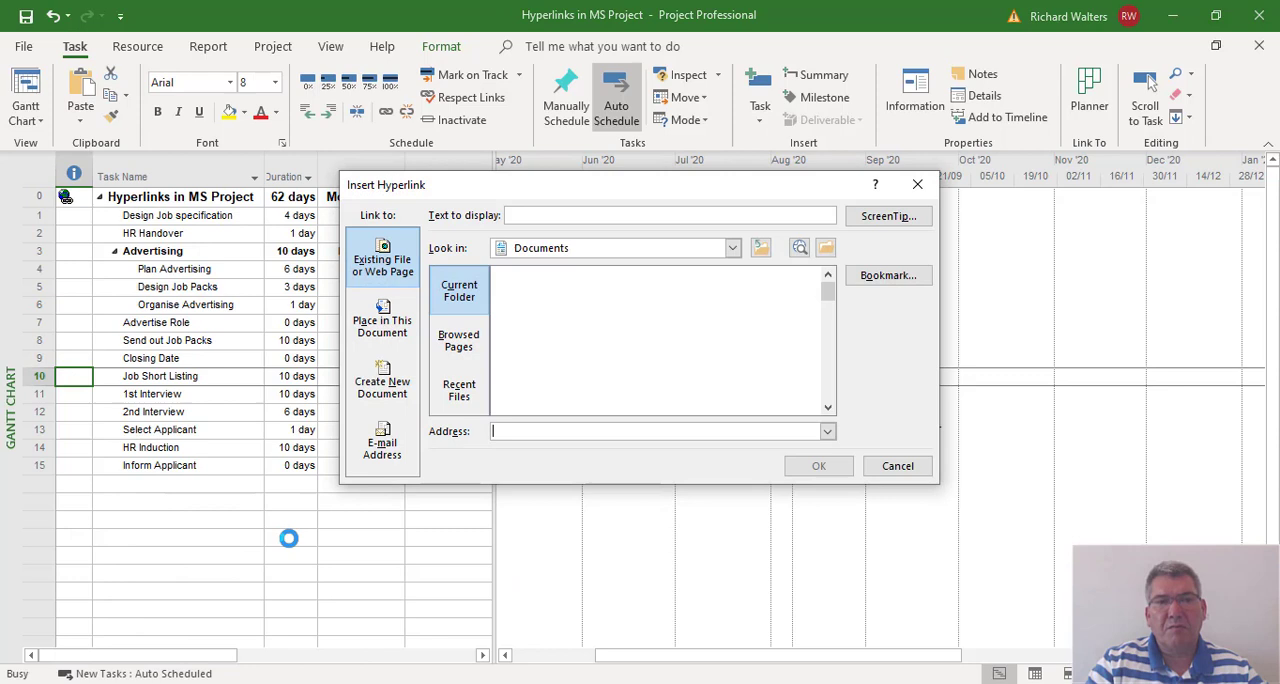
- Link Job Short Listing to the Desktop PDF 'MS Project Course Outline'
left_click(382, 257)
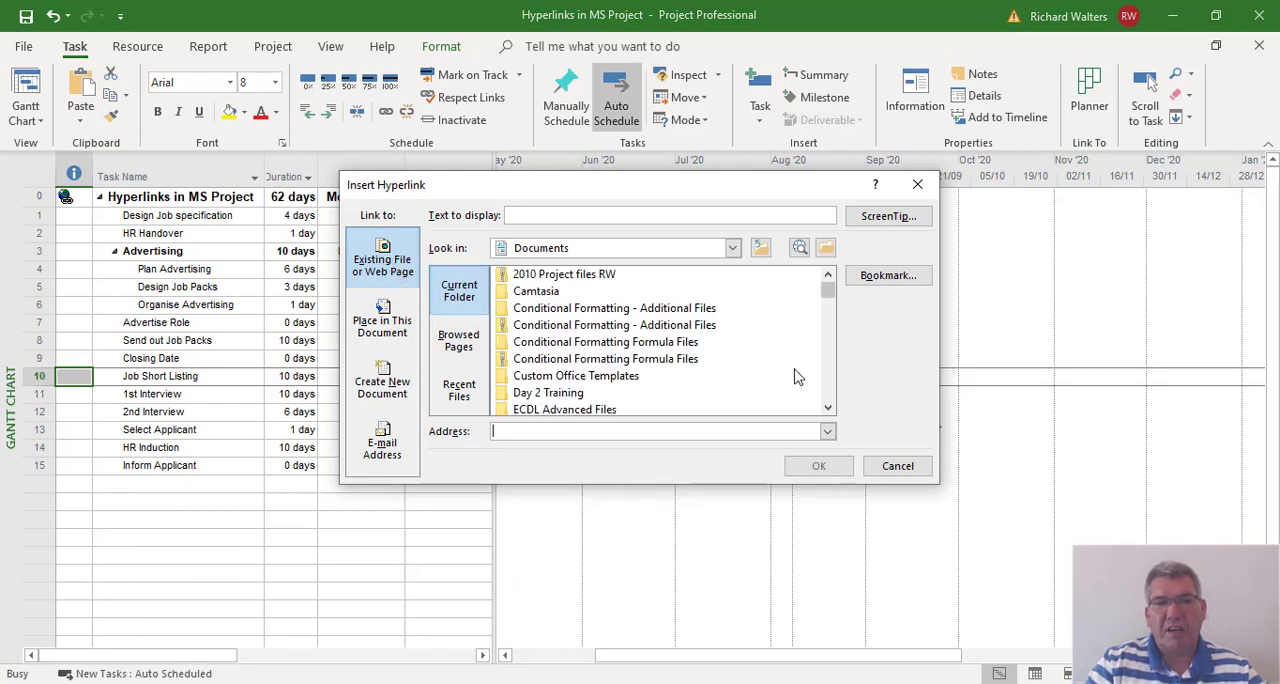
left_click(731, 247)
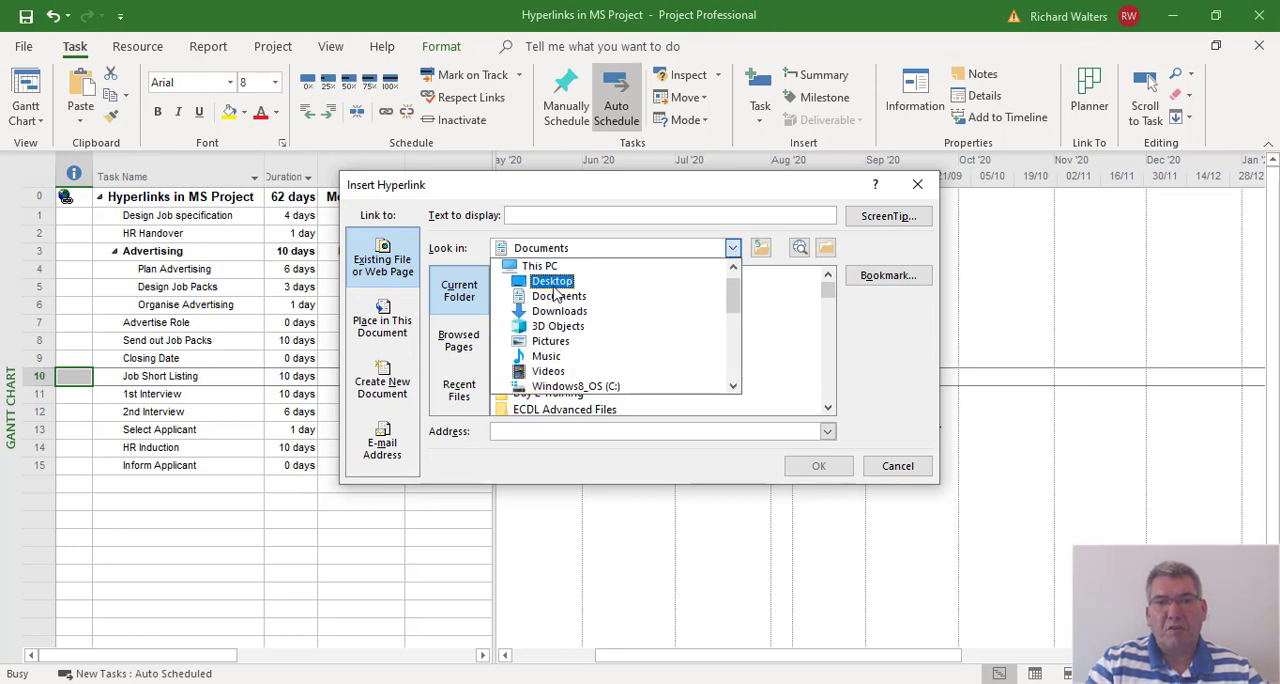
double_click(551, 281)
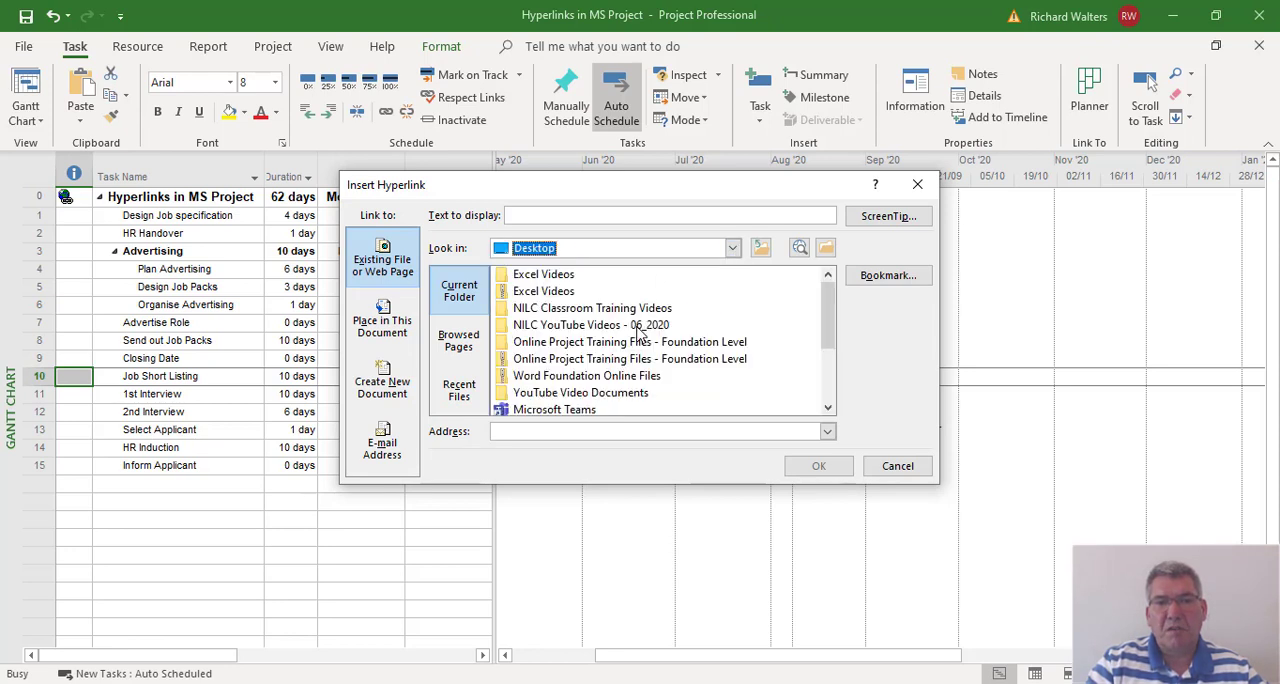
scroll("down", 3)
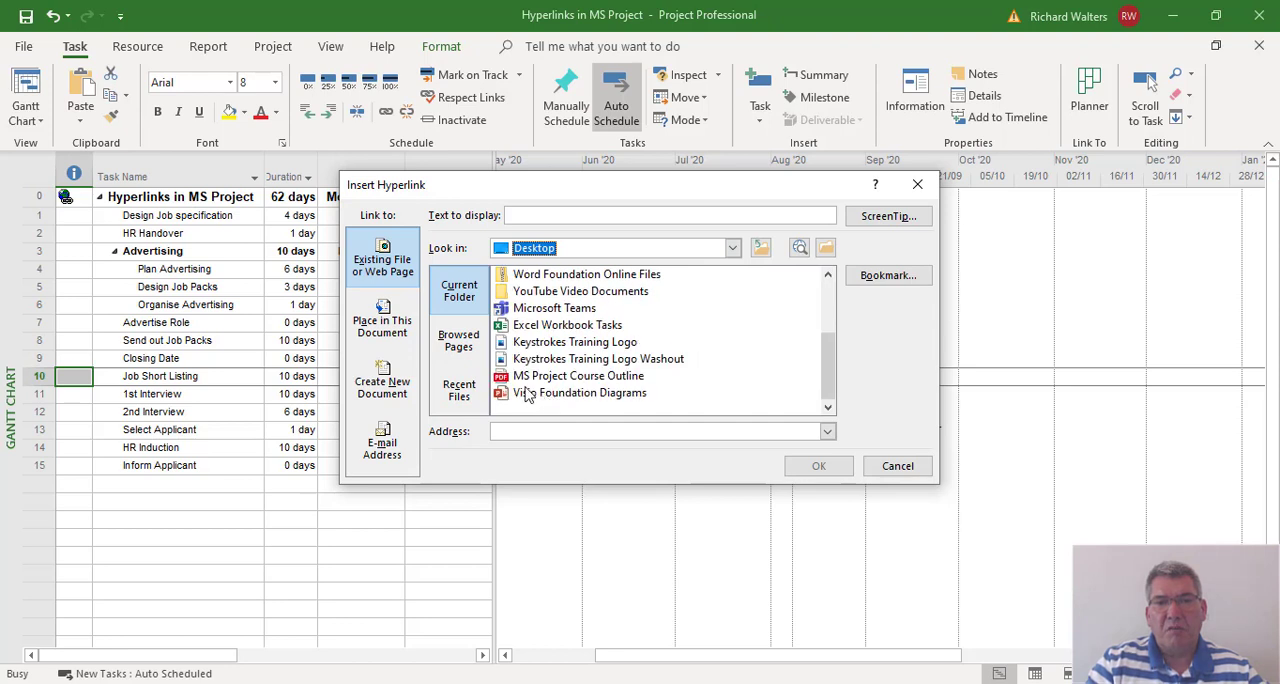
mouse_move(565, 380)
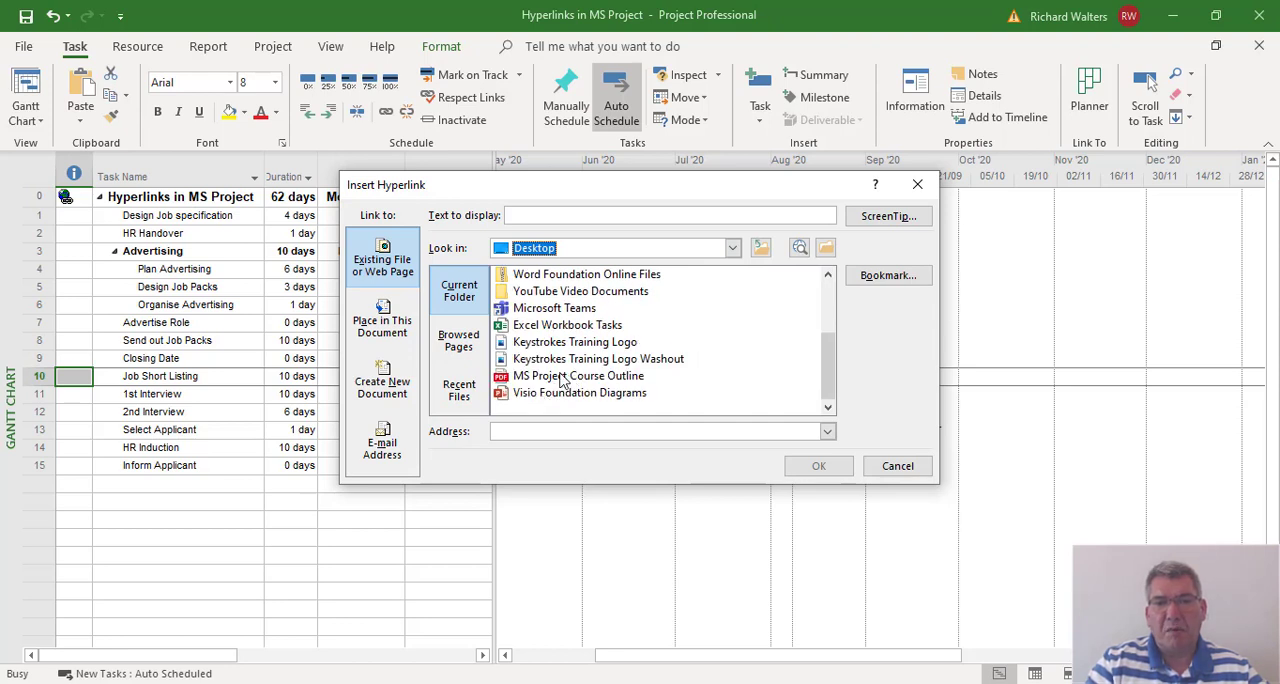
left_click(578, 375)
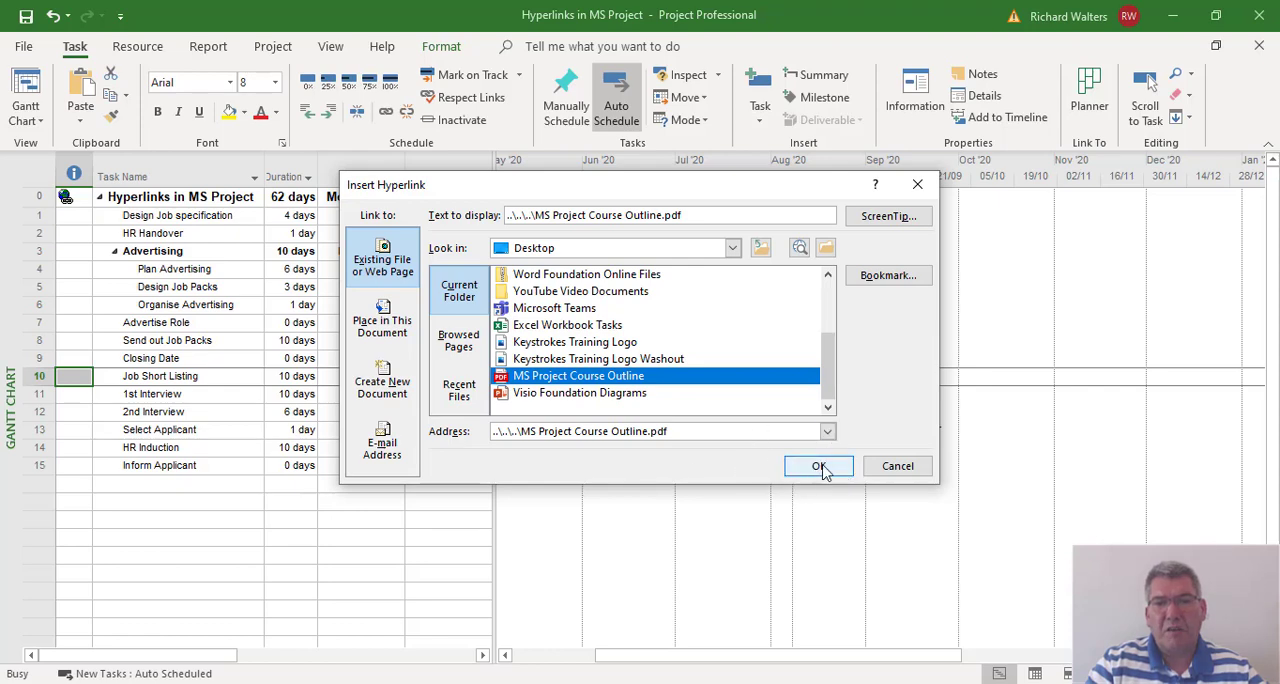
left_click(818, 466)
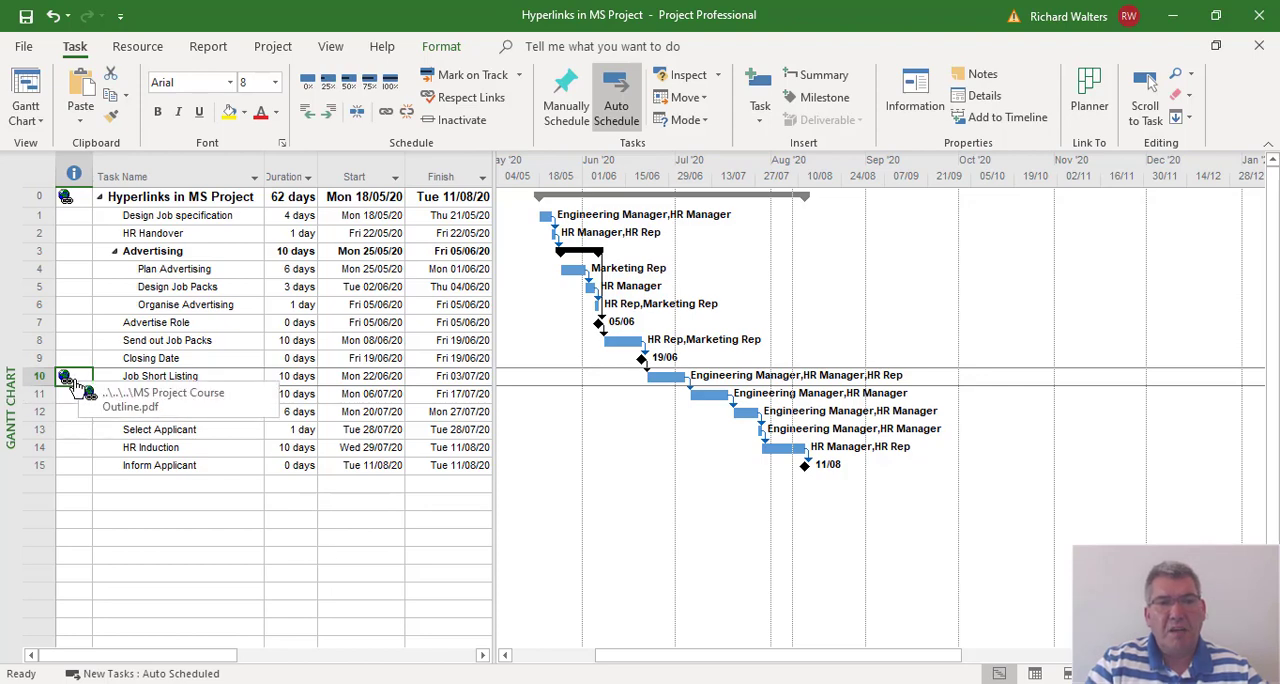
- Follow the Job Short Listing hyperlink and confirm the Office warning to open the PDF
left_click(65, 375)
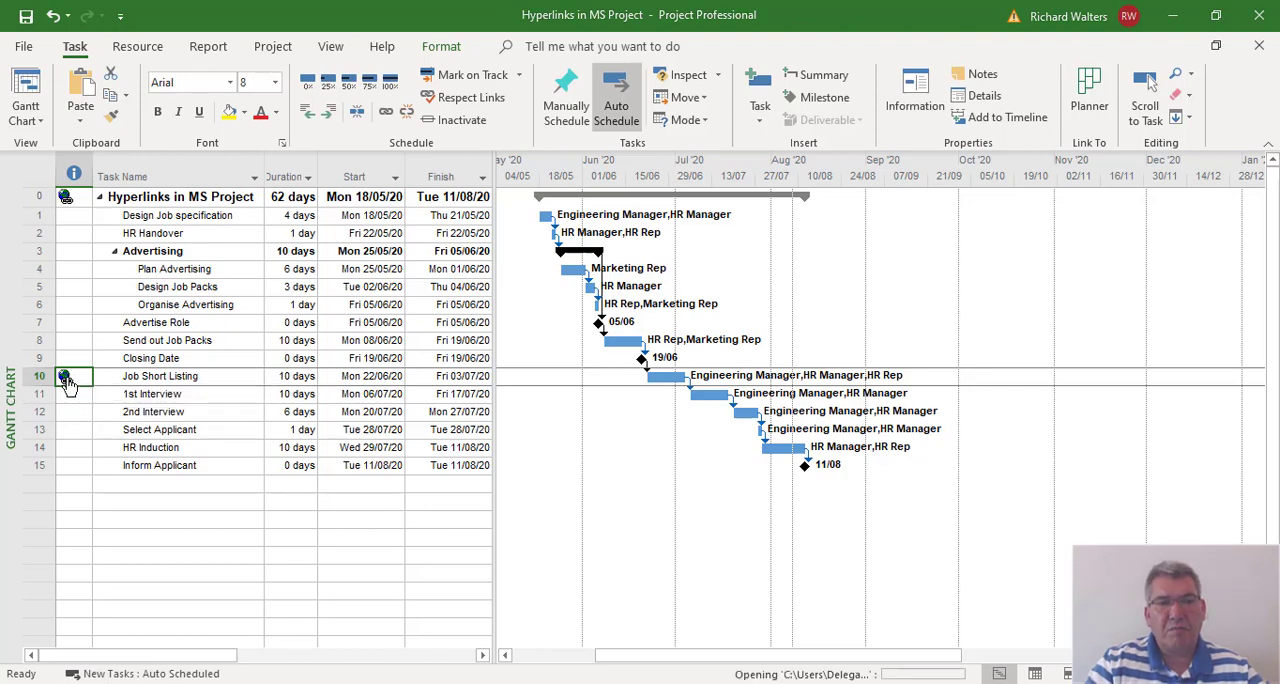
left_click(66, 376)
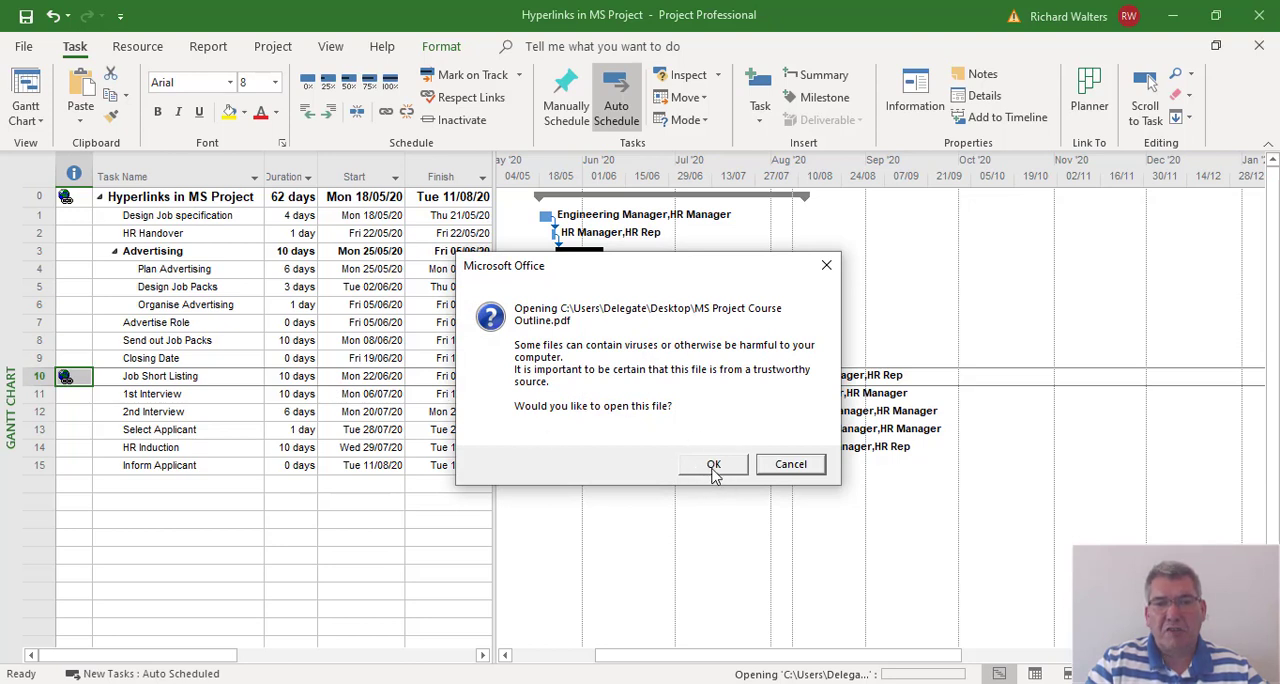
left_click(713, 463)
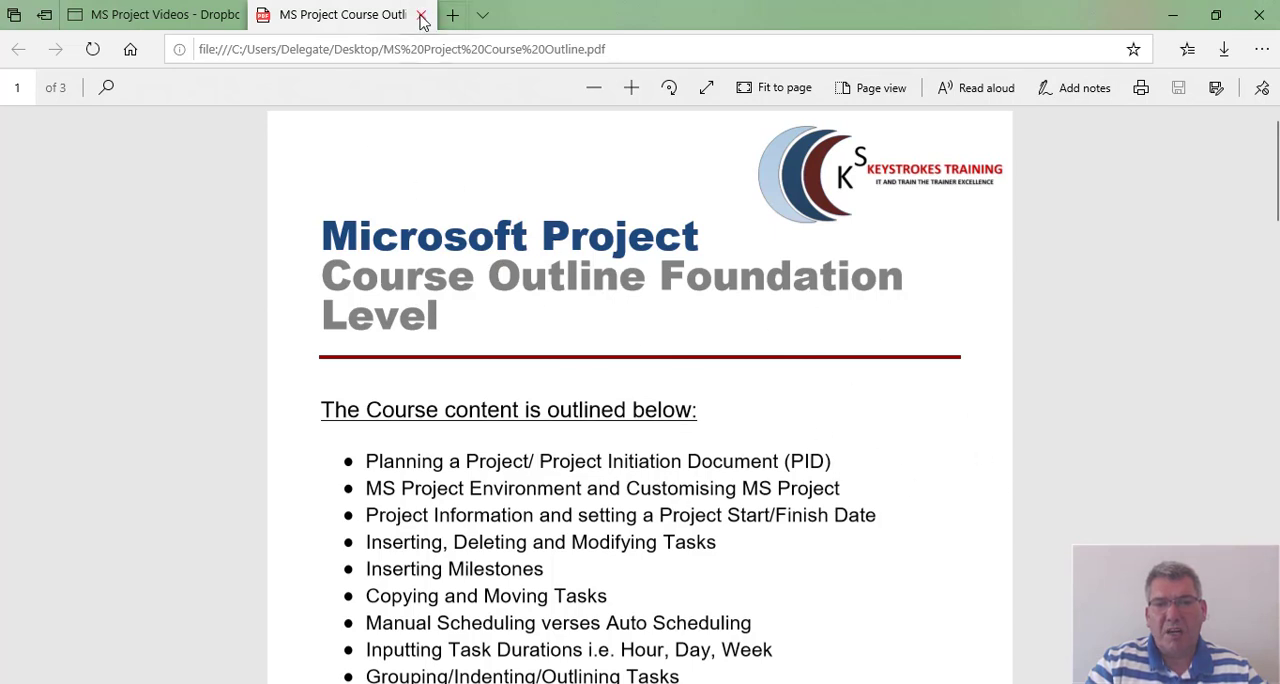
- Close the MS Project Course Outline PDF tabs in Edge
left_click(421, 14)
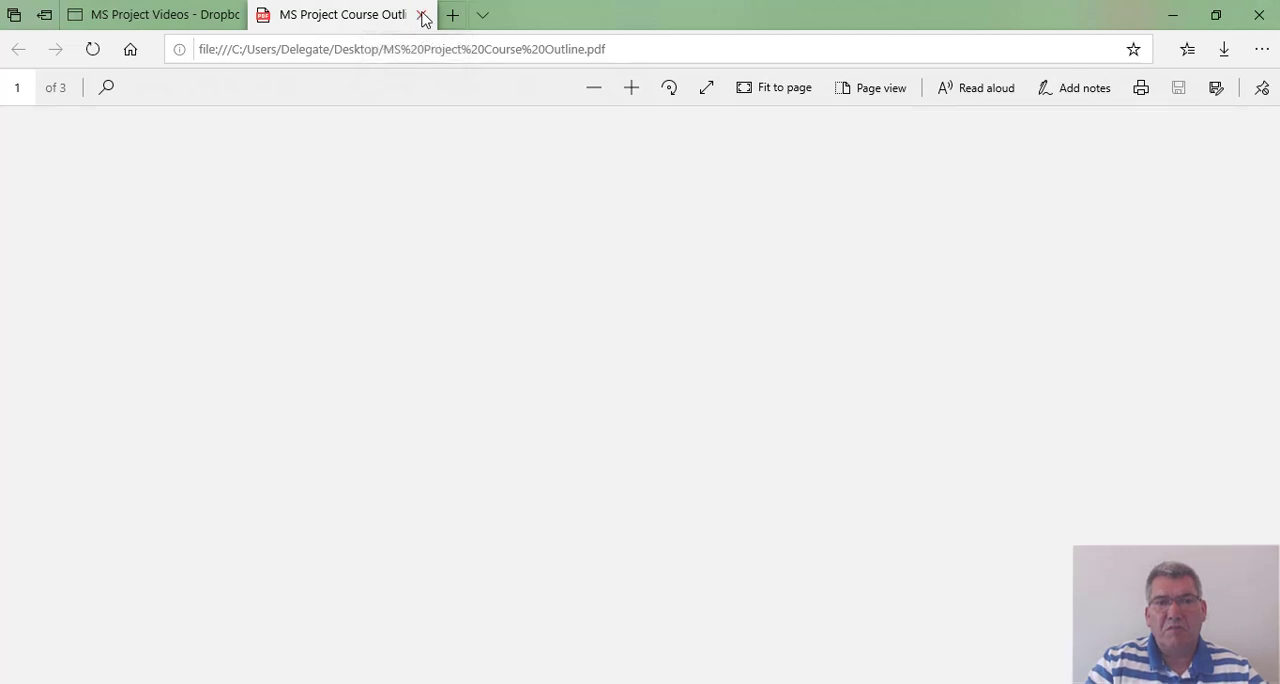
left_click(150, 14)
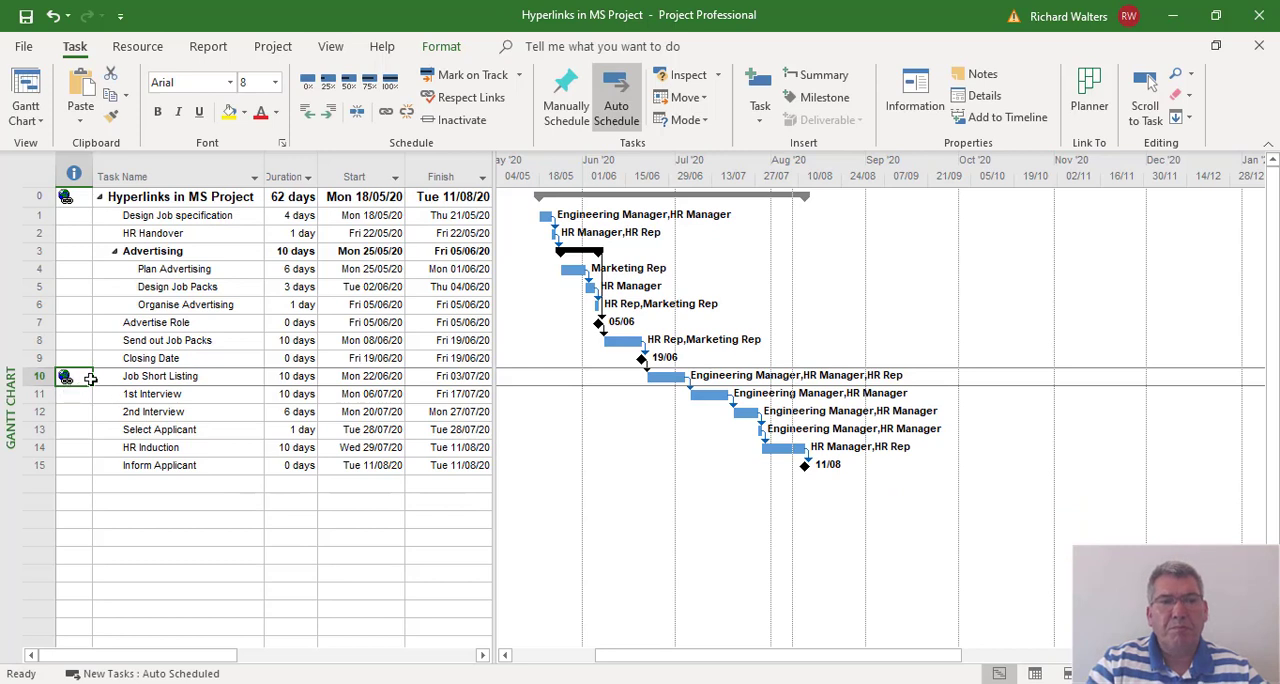
mouse_move(66, 376)
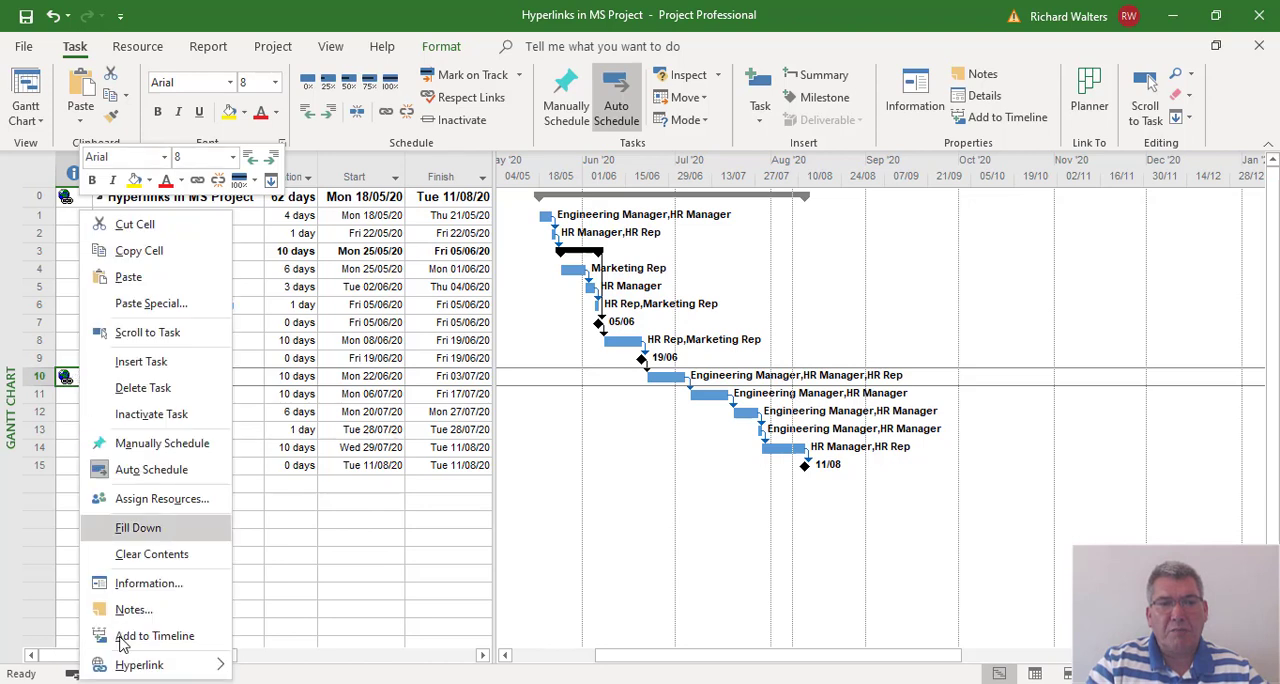
mouse_move(139, 664)
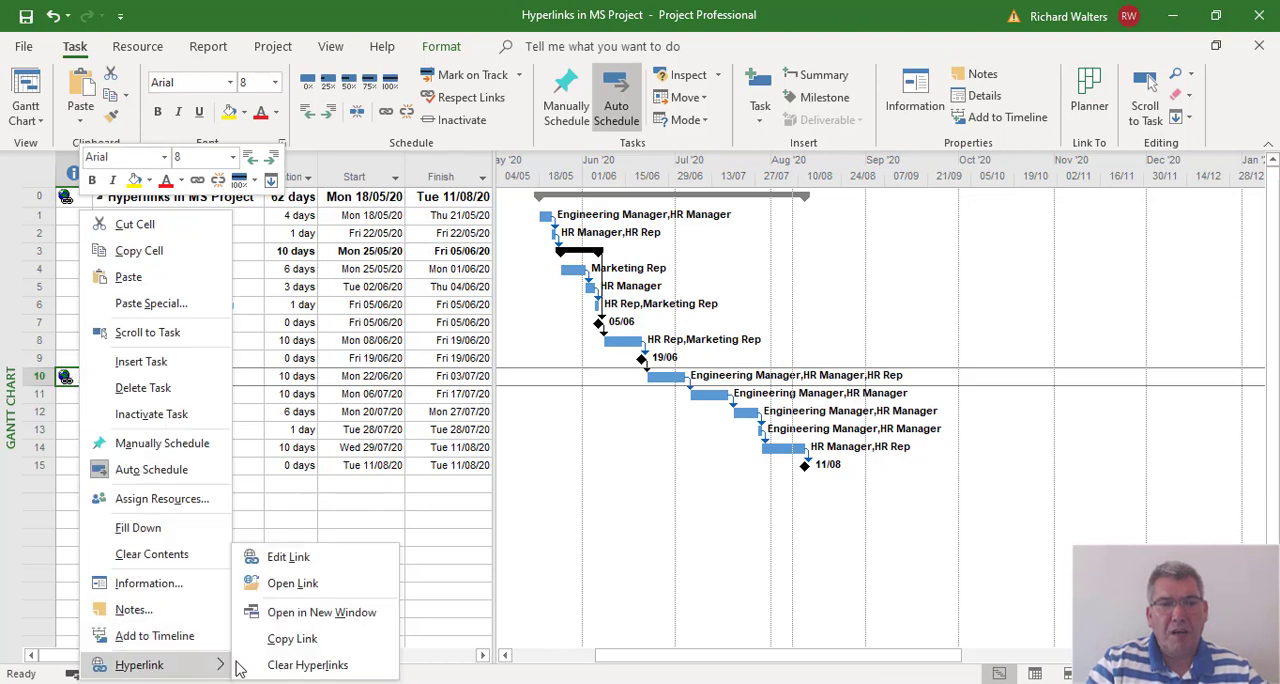
mouse_move(307, 665)
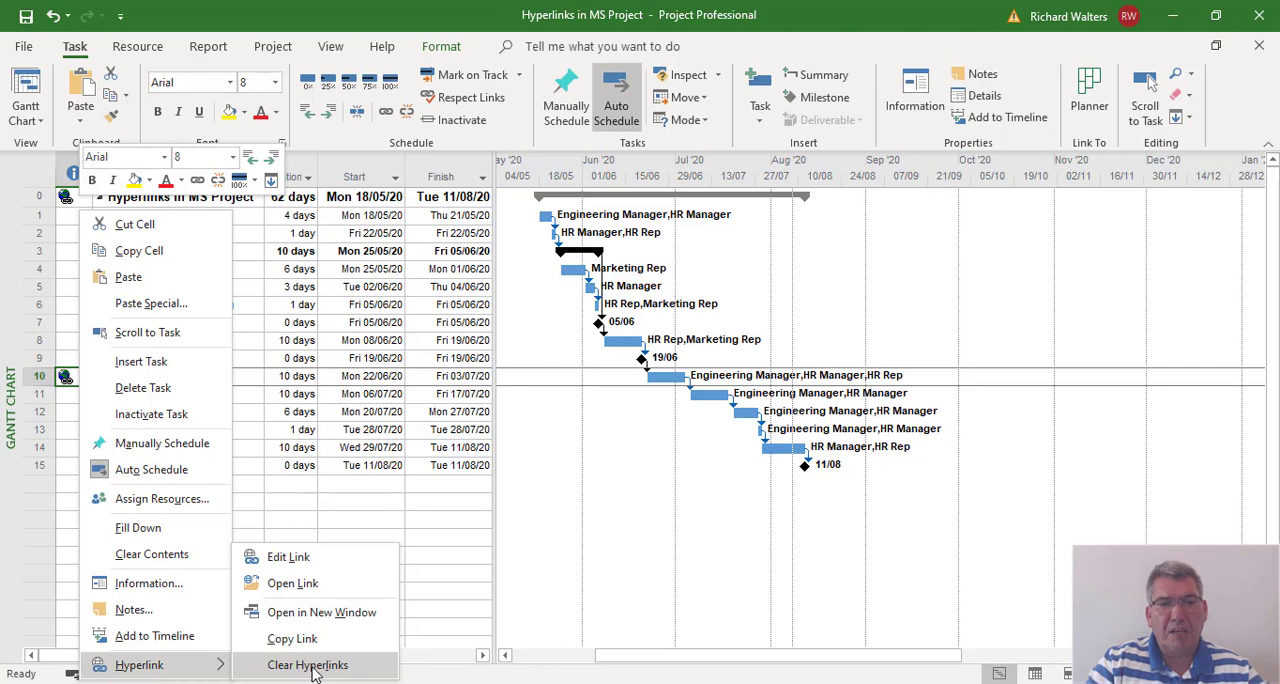
- Clear the hyperlink from the Job Short Listing task
left_click(307, 665)
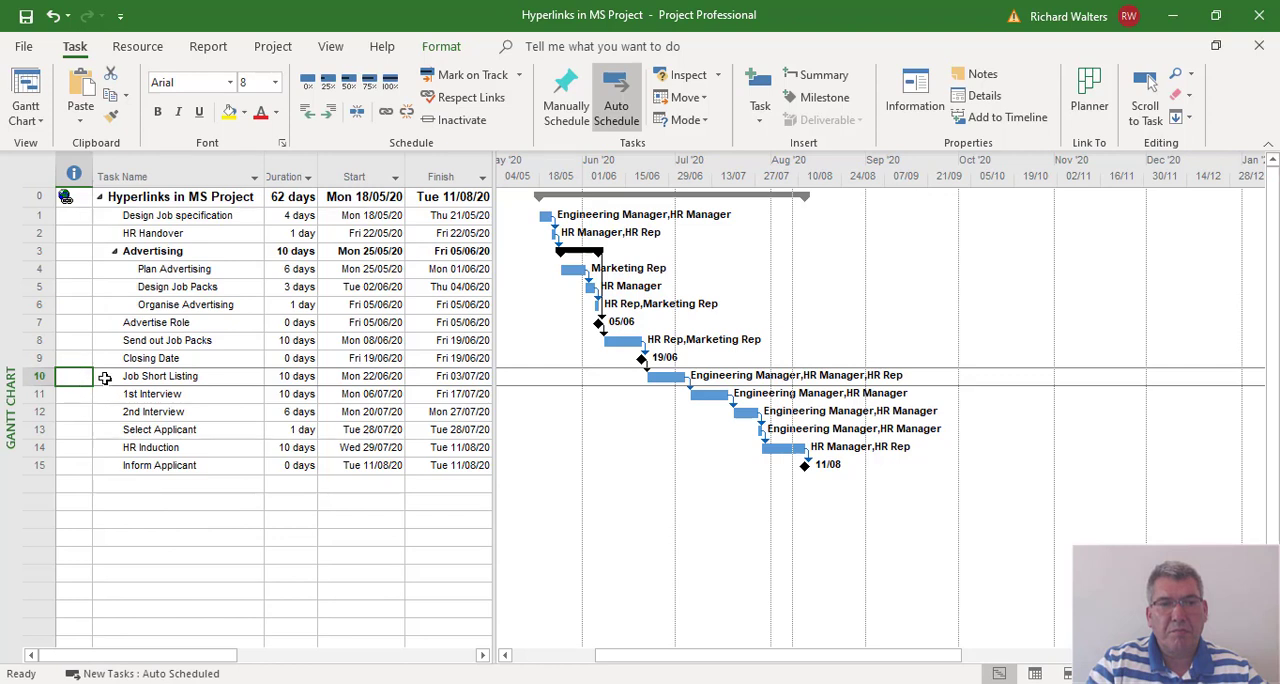
mouse_move(83, 212)
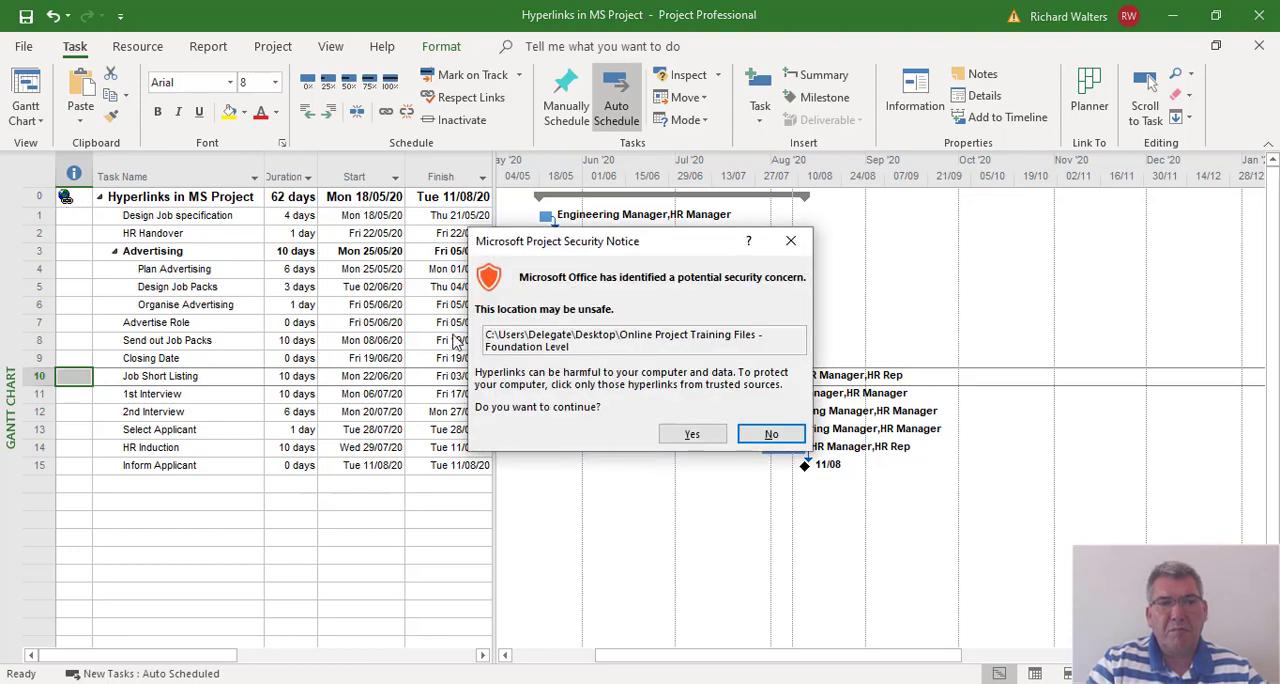
- Accept the security notice to reopen the summary task's linked training folder
left_click(771, 433)
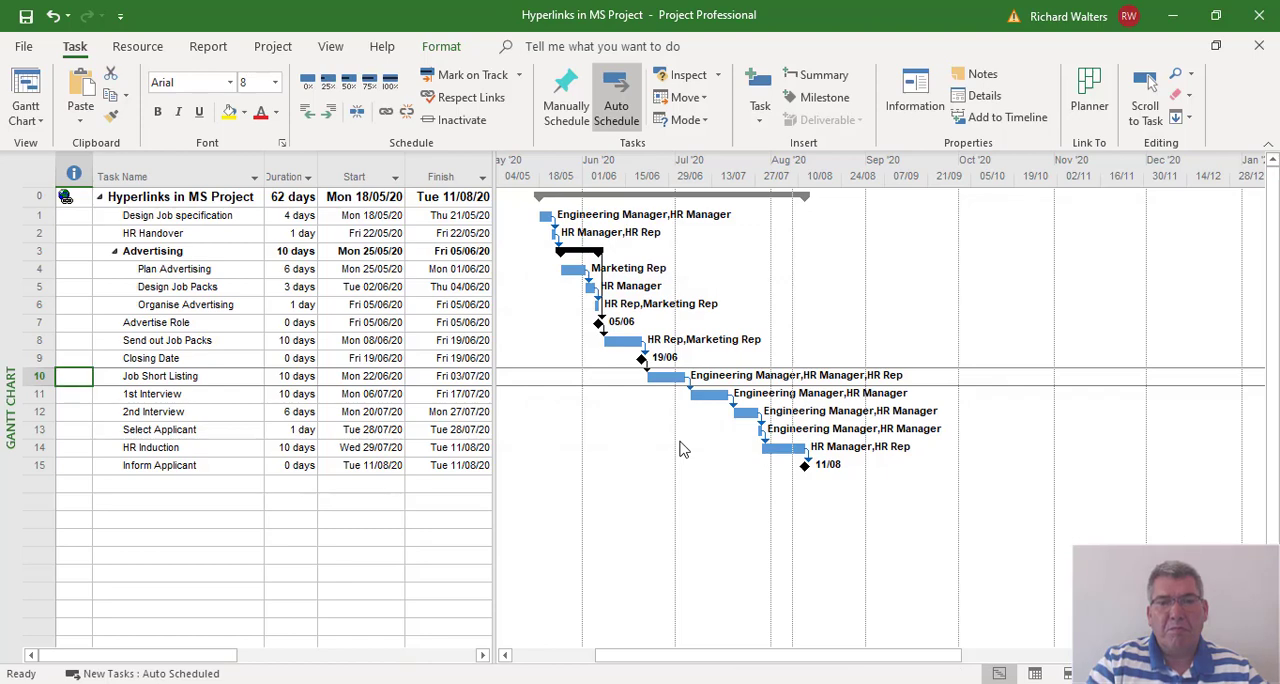
left_click(73, 376)
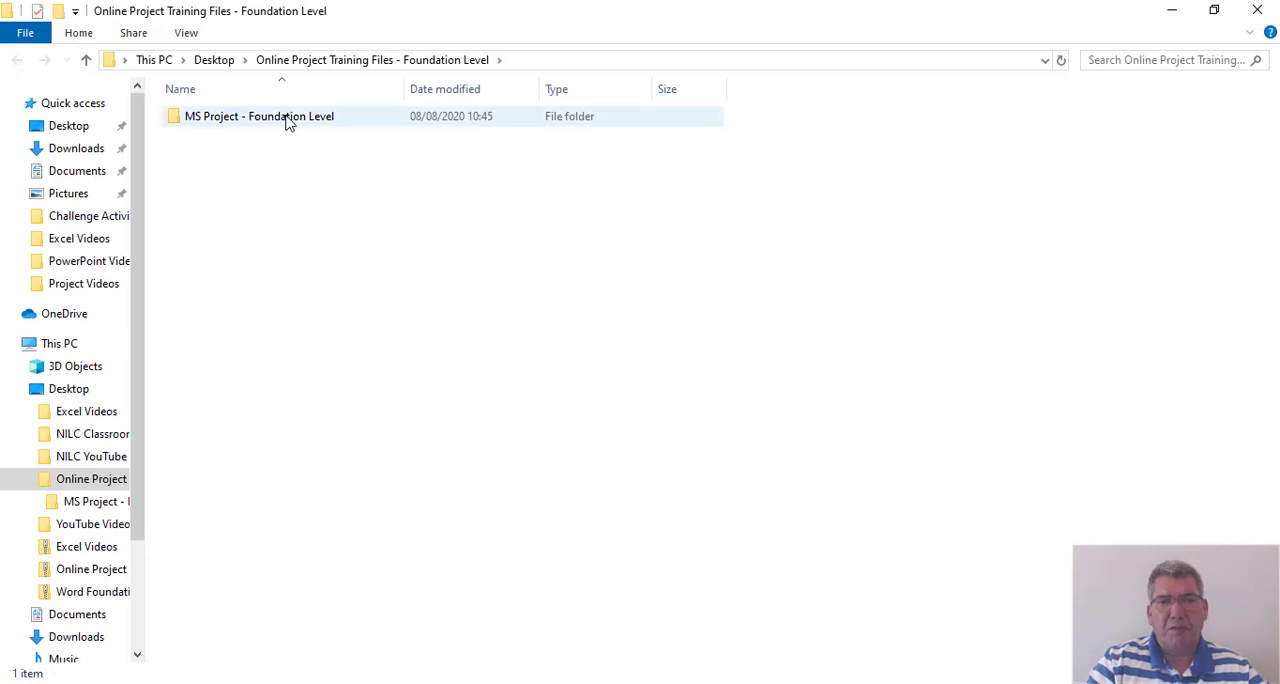
- Open MS Project - Foundation Level, then its Extra MS Project Training Files subfolder
double_click(258, 116)
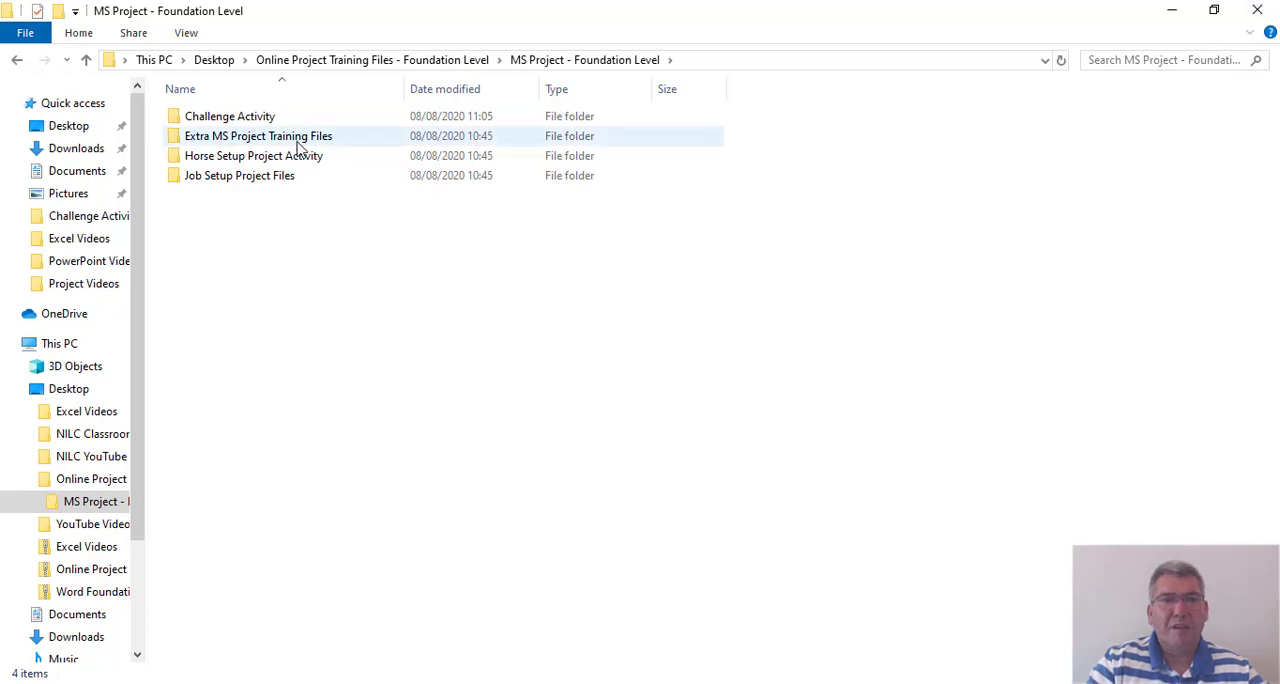
double_click(253, 155)
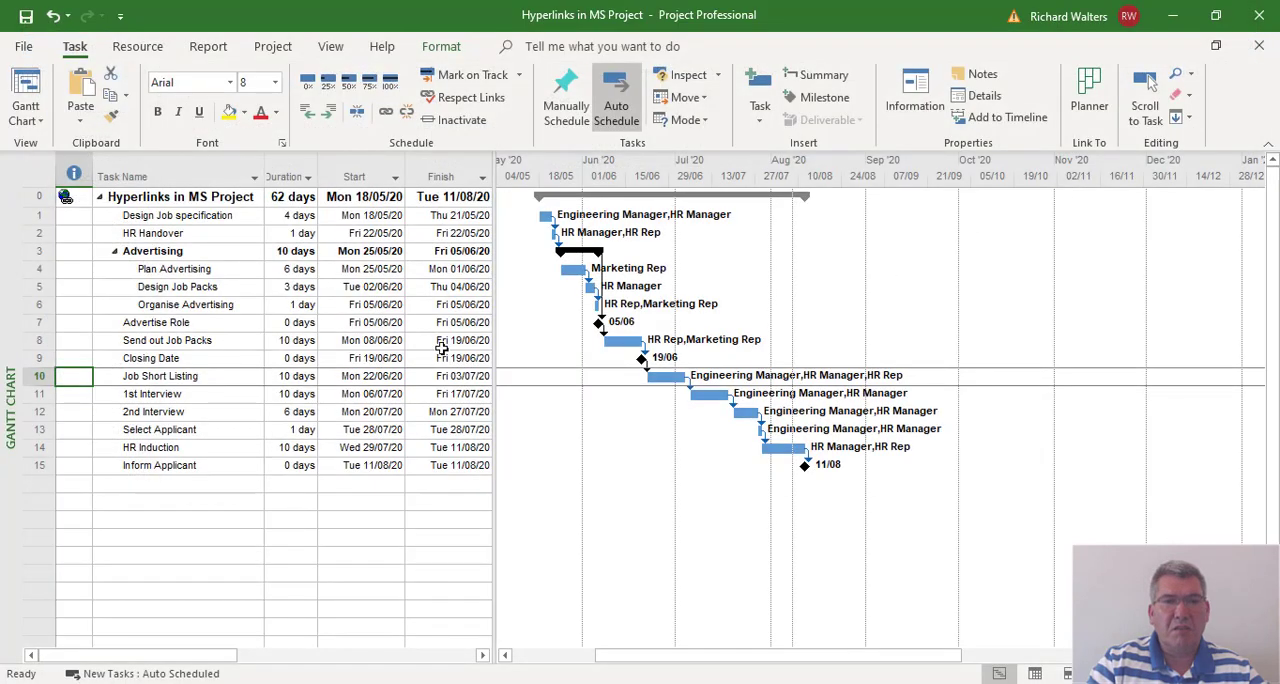
mouse_move(79, 202)
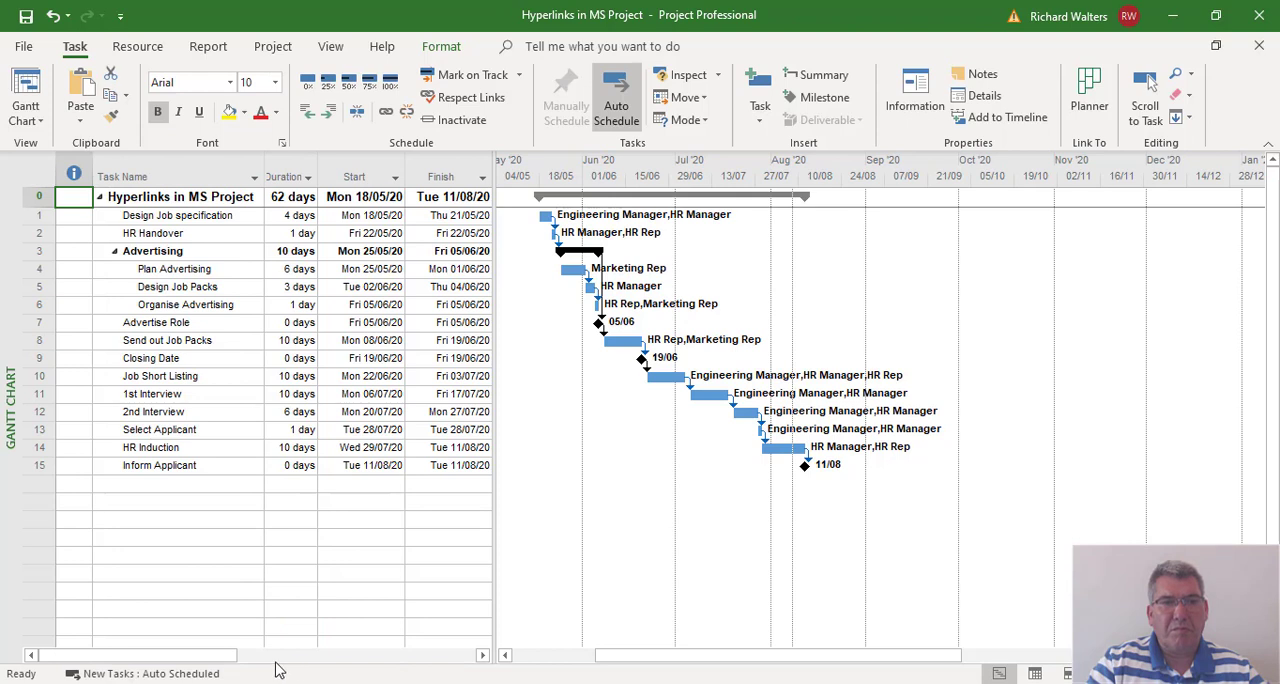
mouse_move(351, 440)
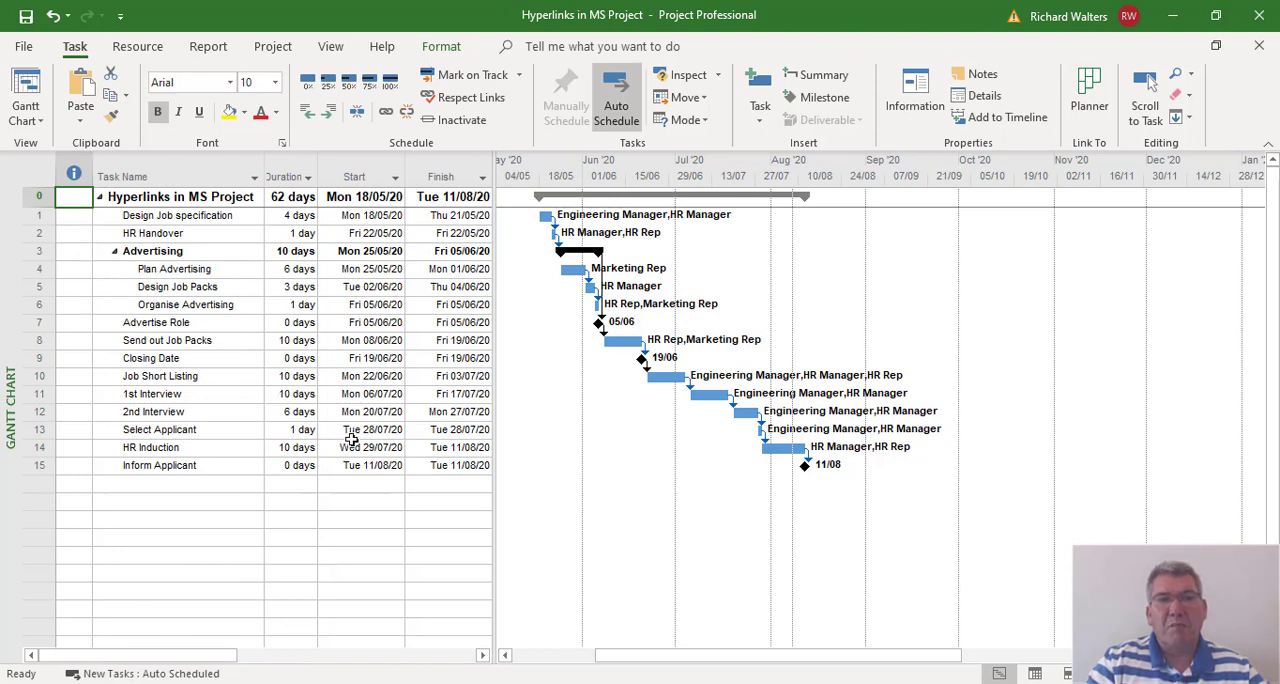
mouse_move(249, 453)
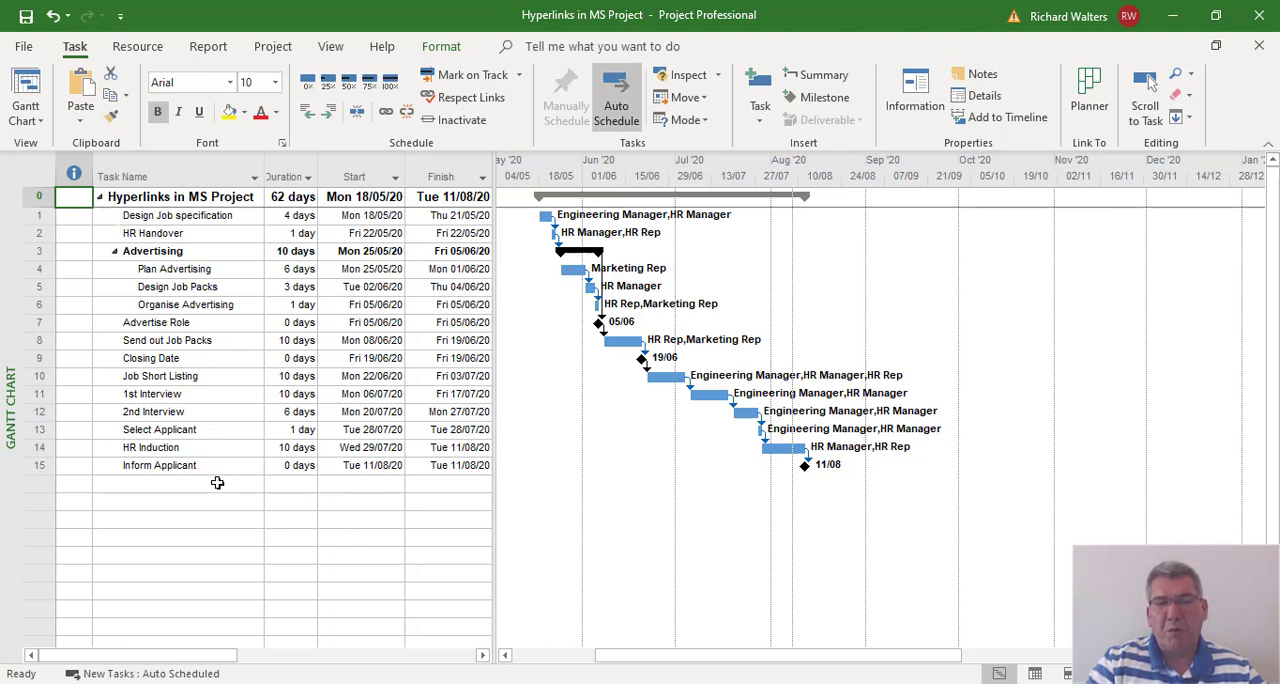
mouse_move(254, 537)
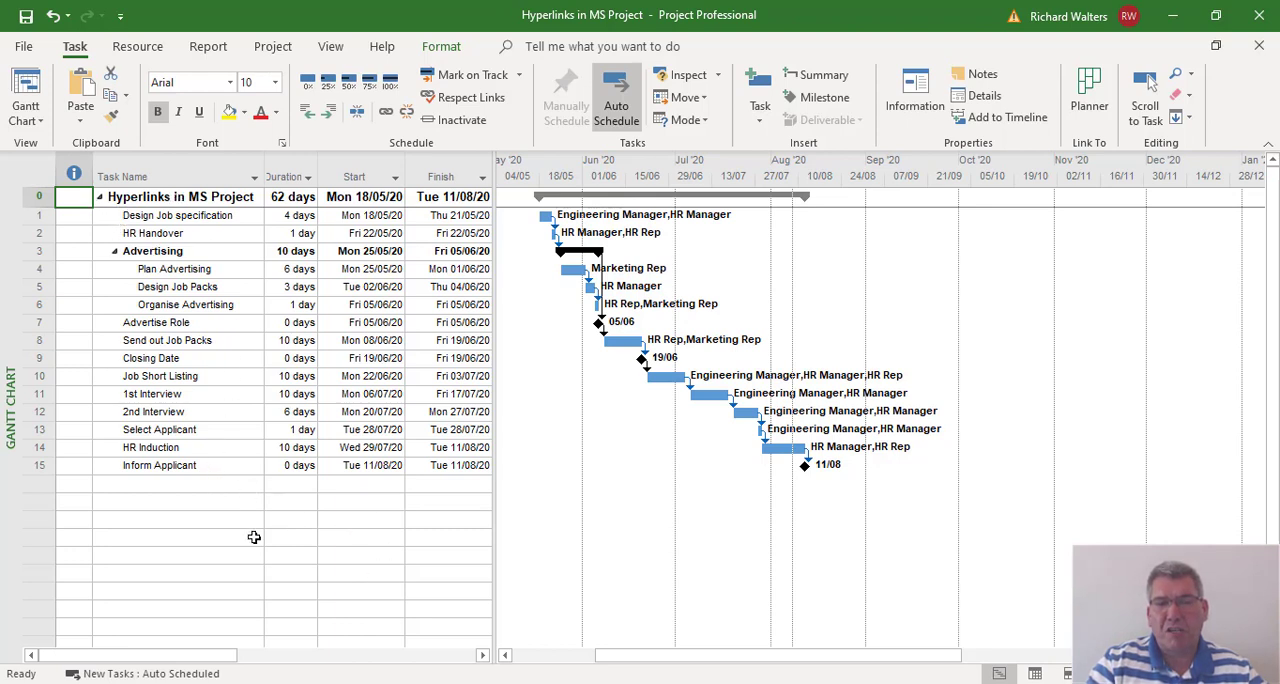